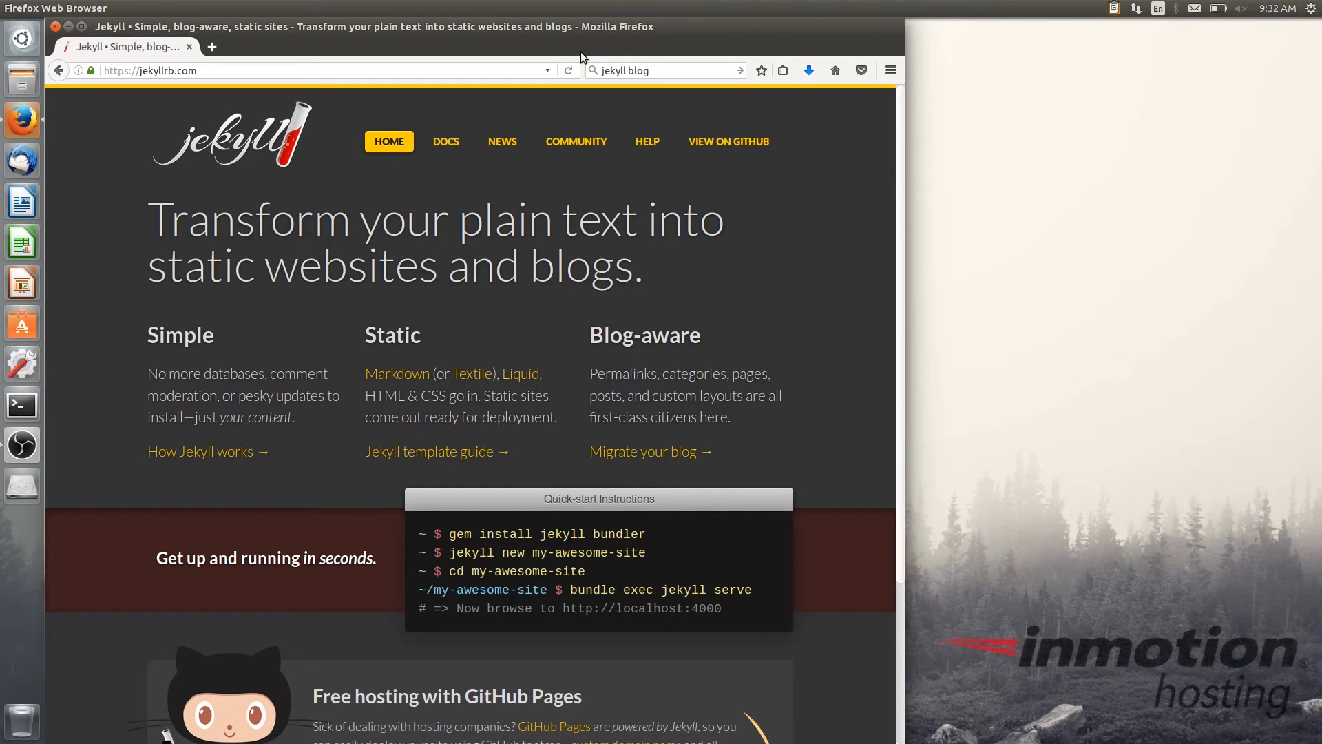
mouse_move(346, 87)
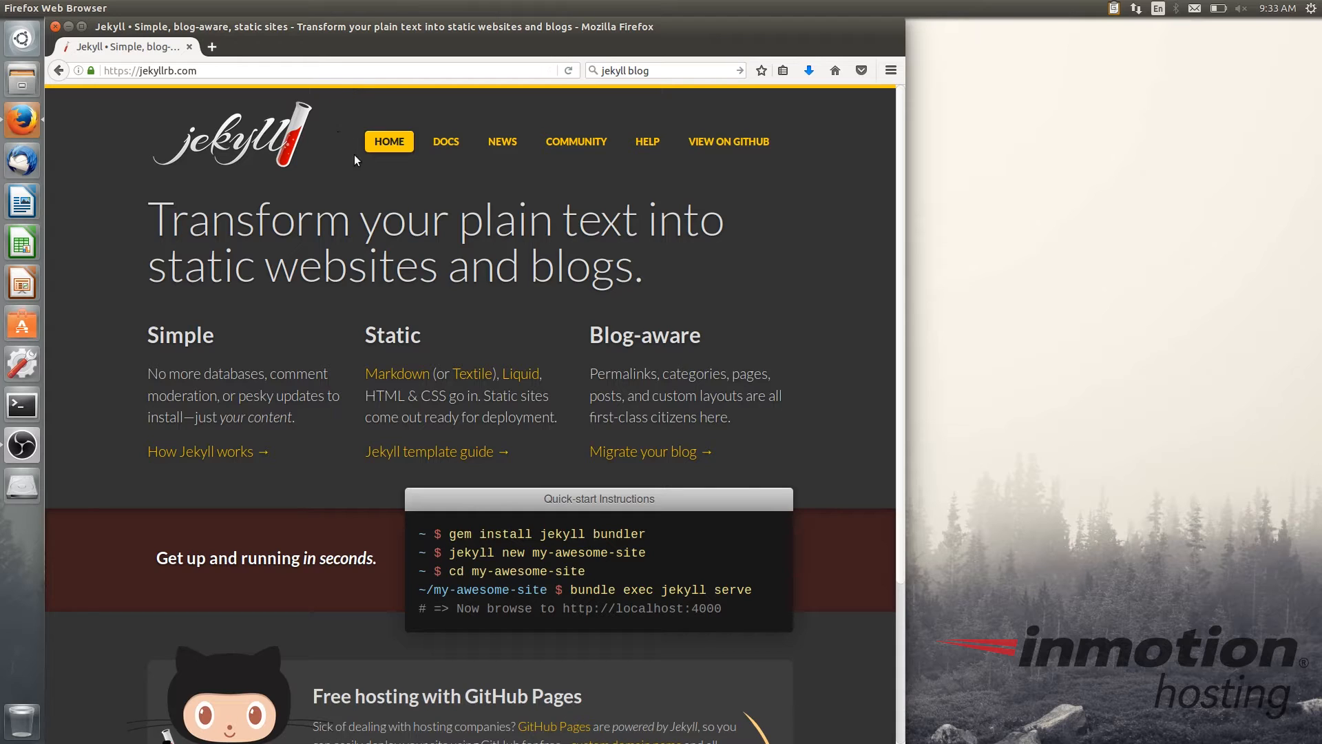
mouse_move(295, 363)
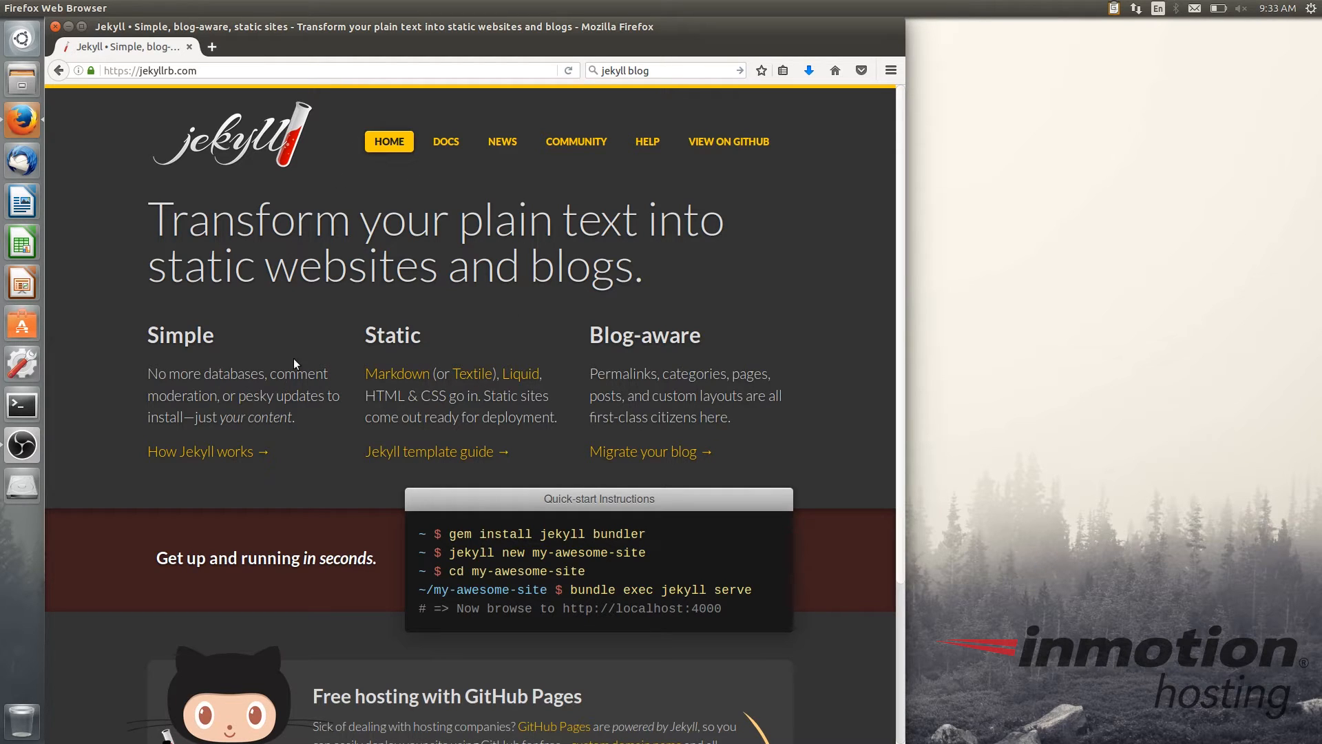
mouse_move(713, 391)
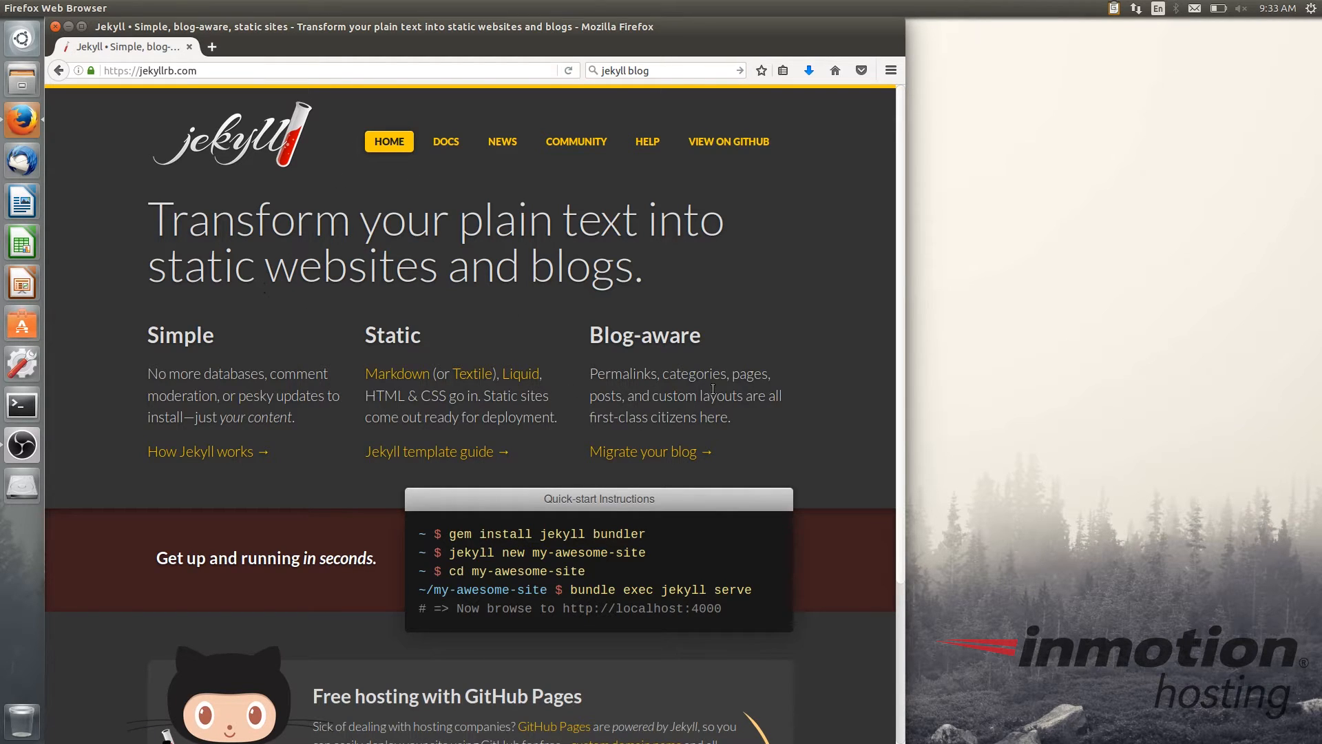
mouse_move(671, 270)
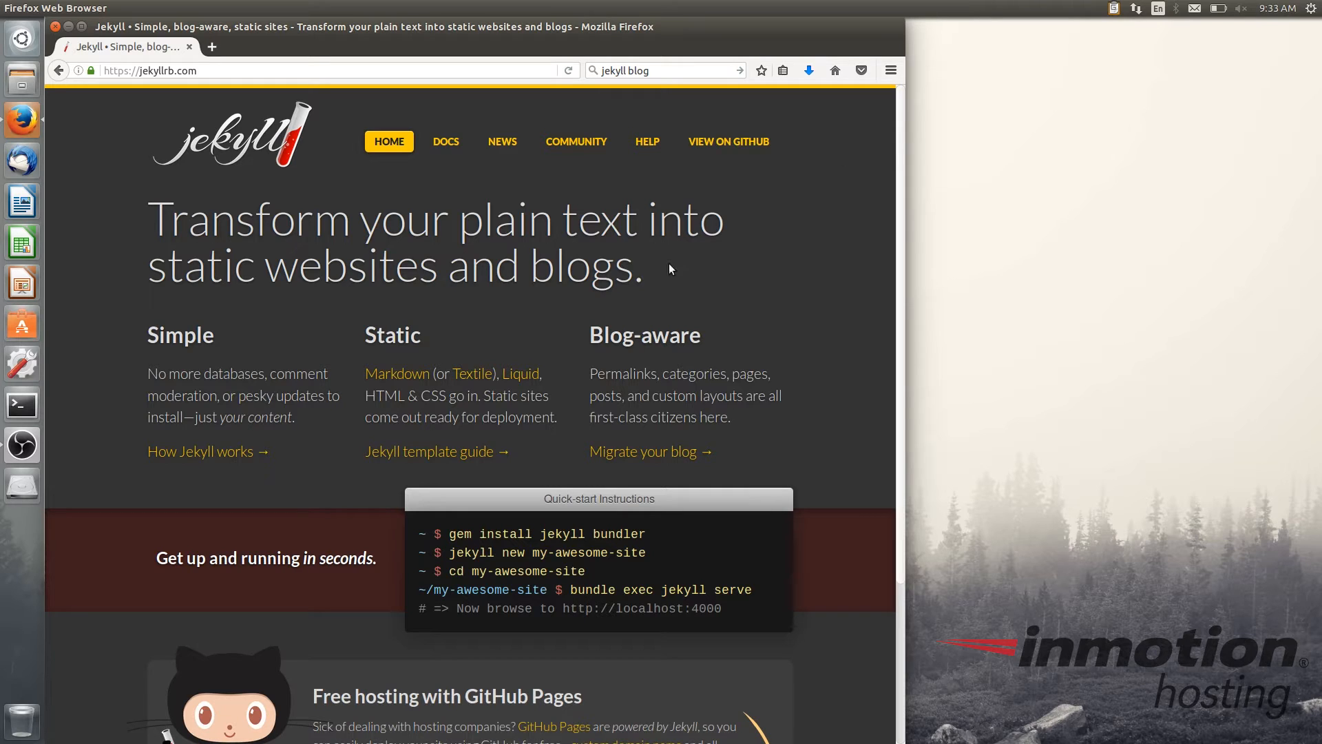
Go through DOCS to the Installation page listing Ruby, RubyGems and NodeJS requirements
scroll(down, 3)
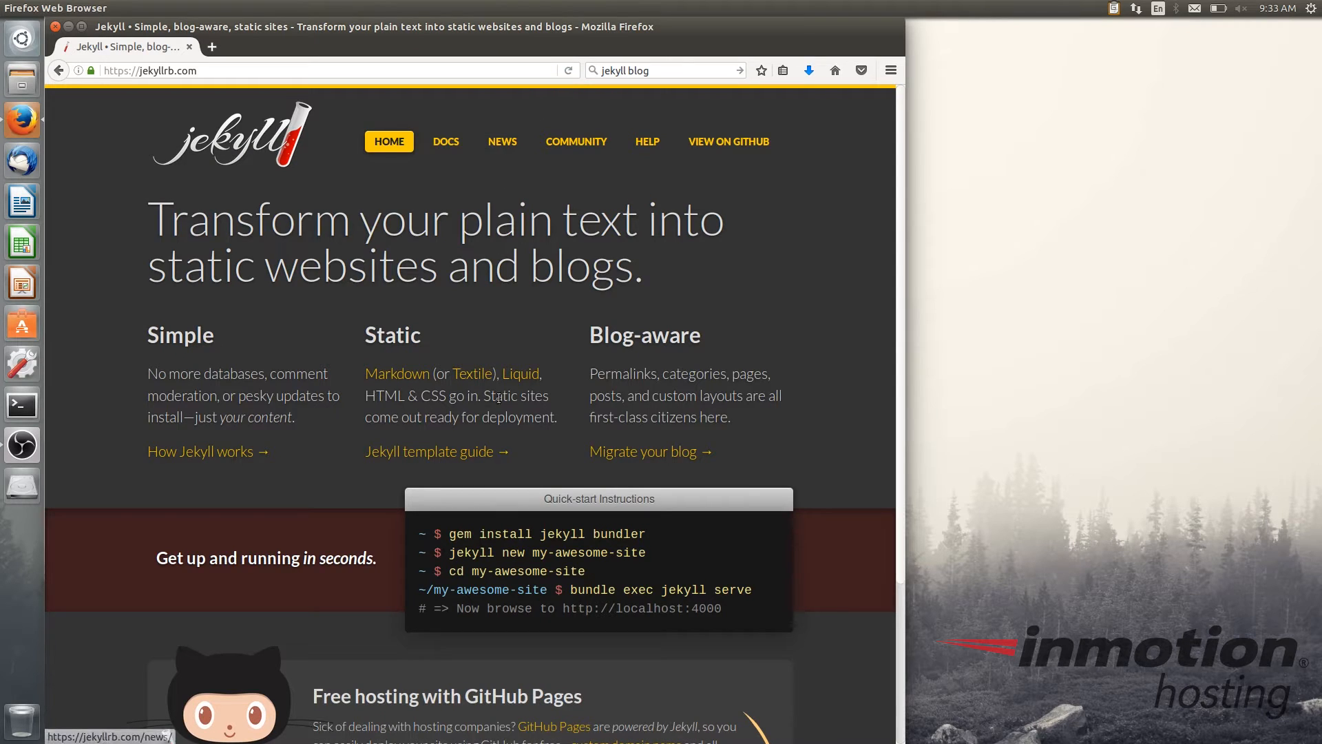
click(445, 142)
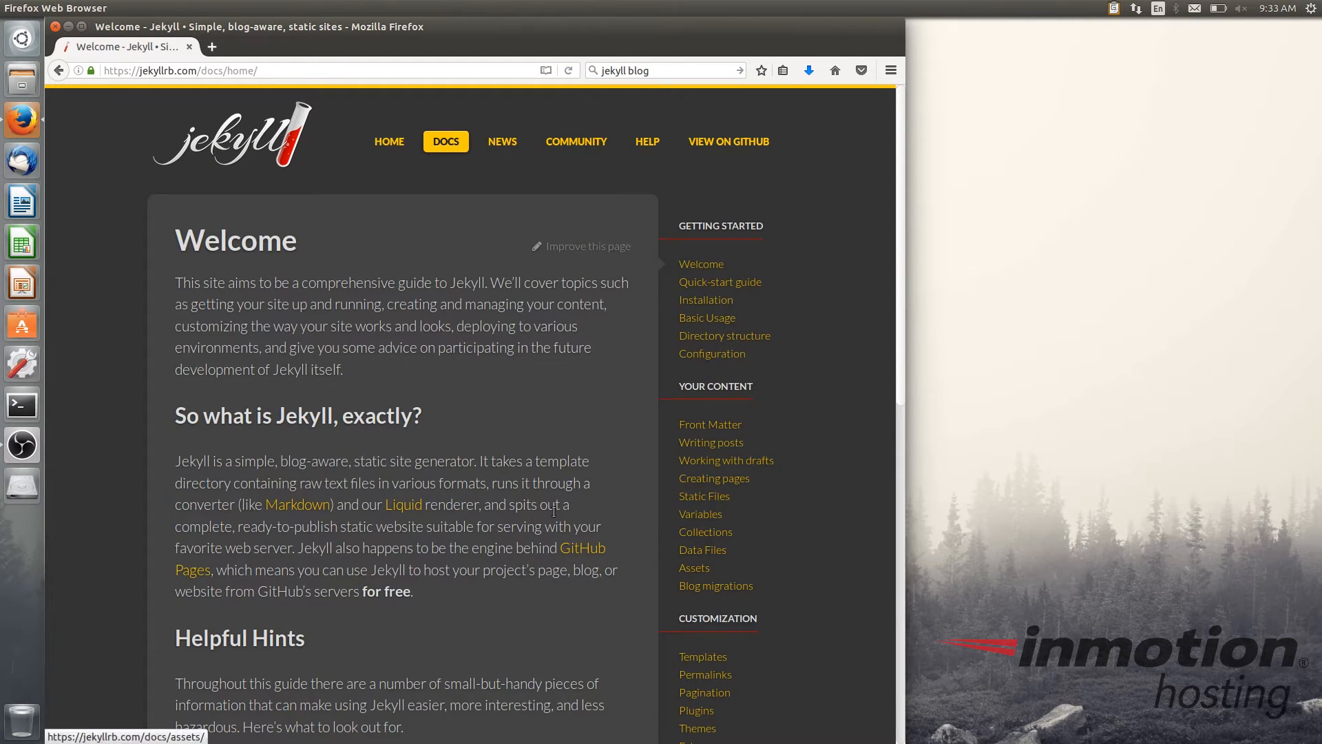
mouse_move(299, 163)
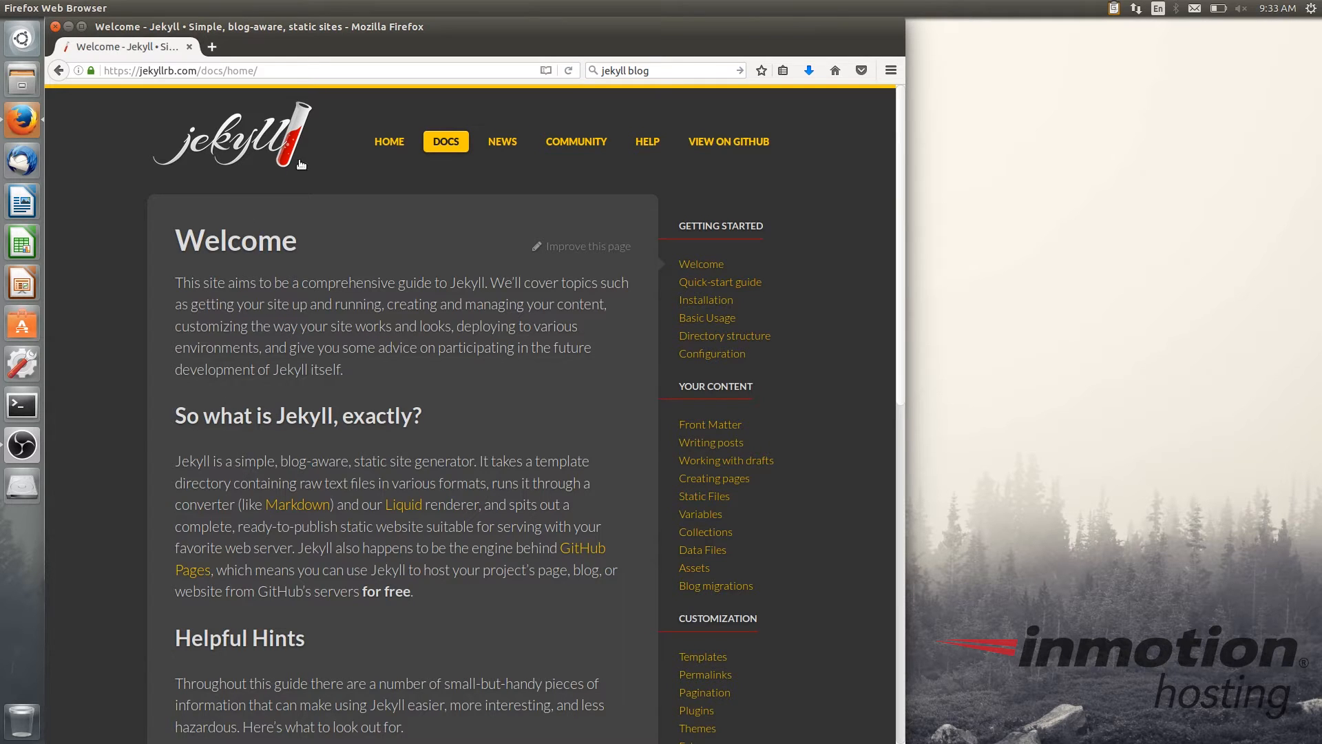
click(706, 299)
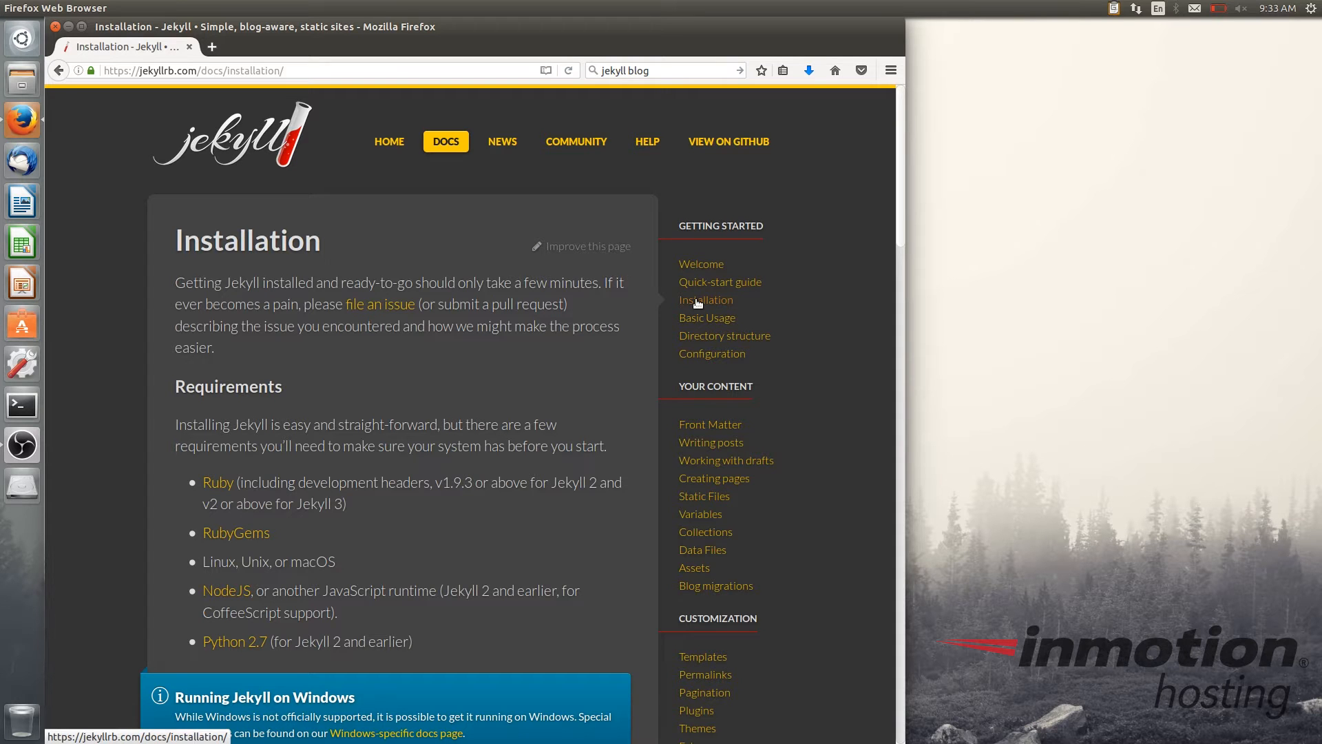
scroll(down, 3)
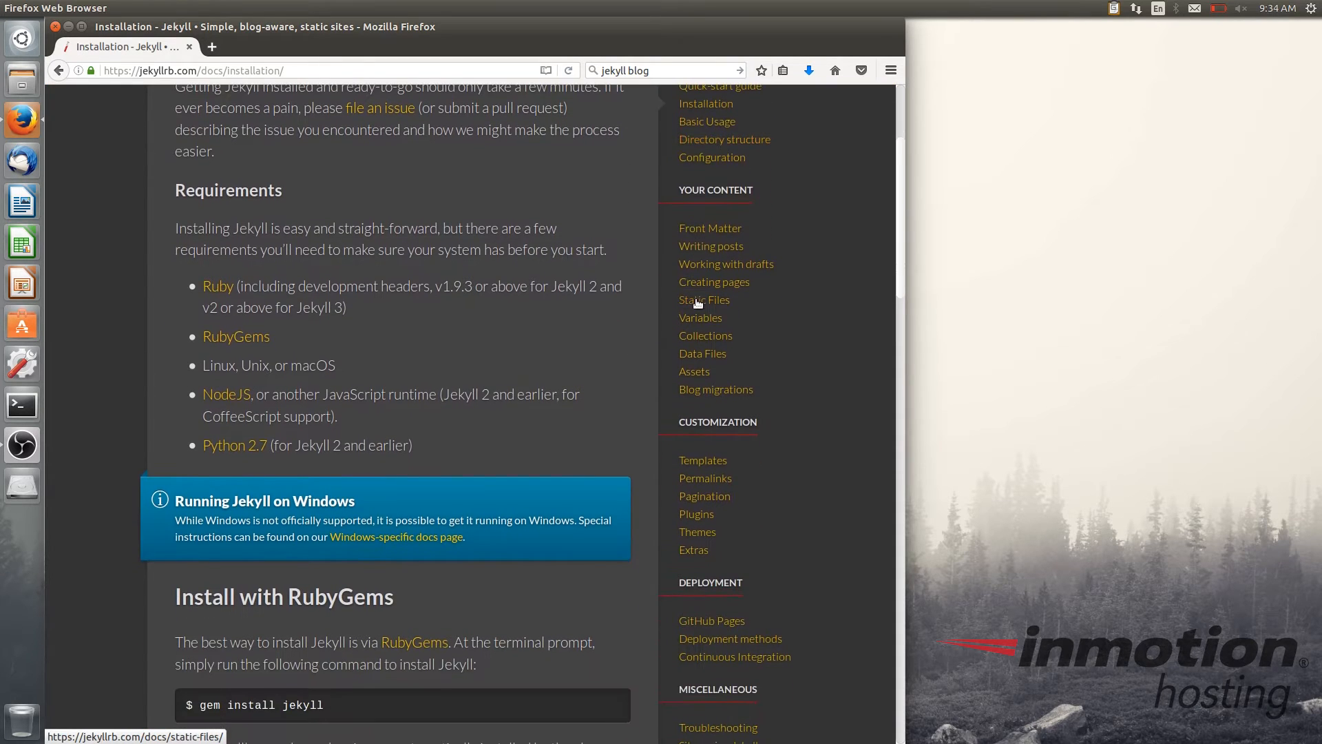
mouse_move(385, 548)
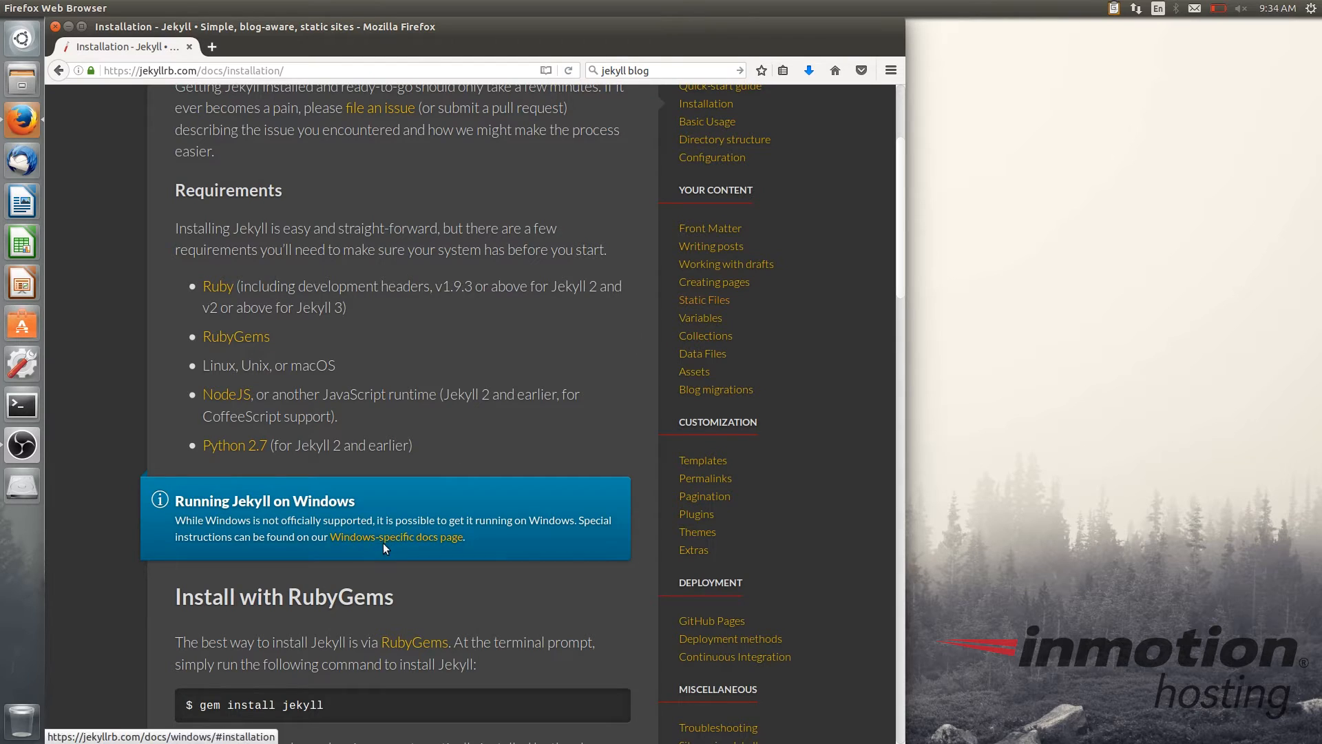
mouse_move(390, 557)
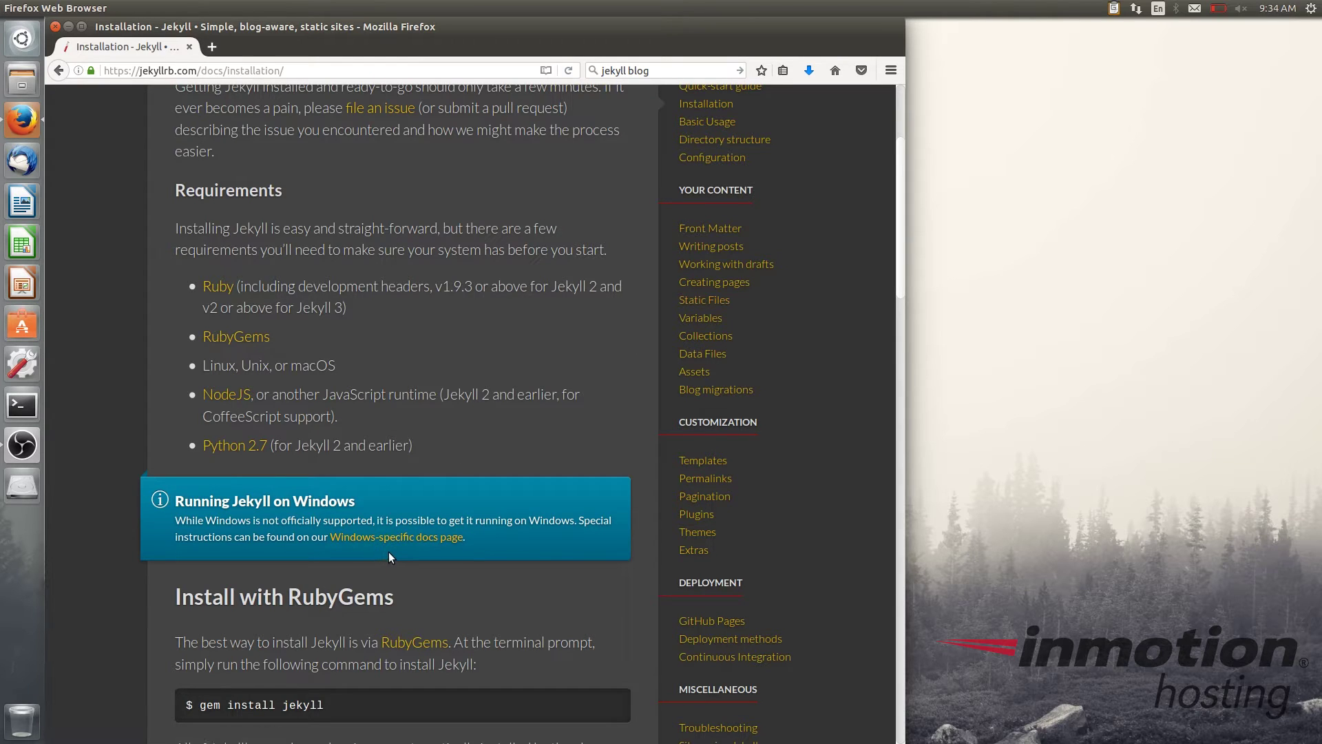
mouse_move(383, 534)
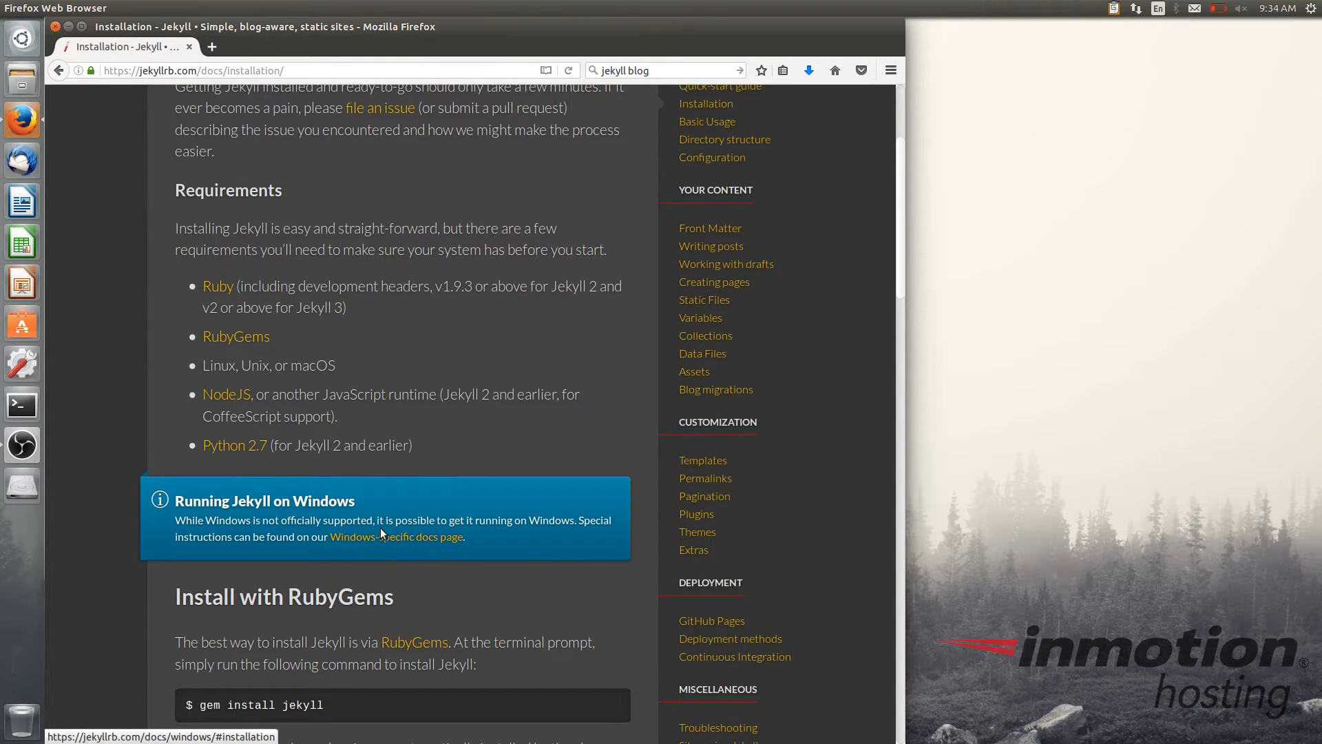
mouse_move(425, 303)
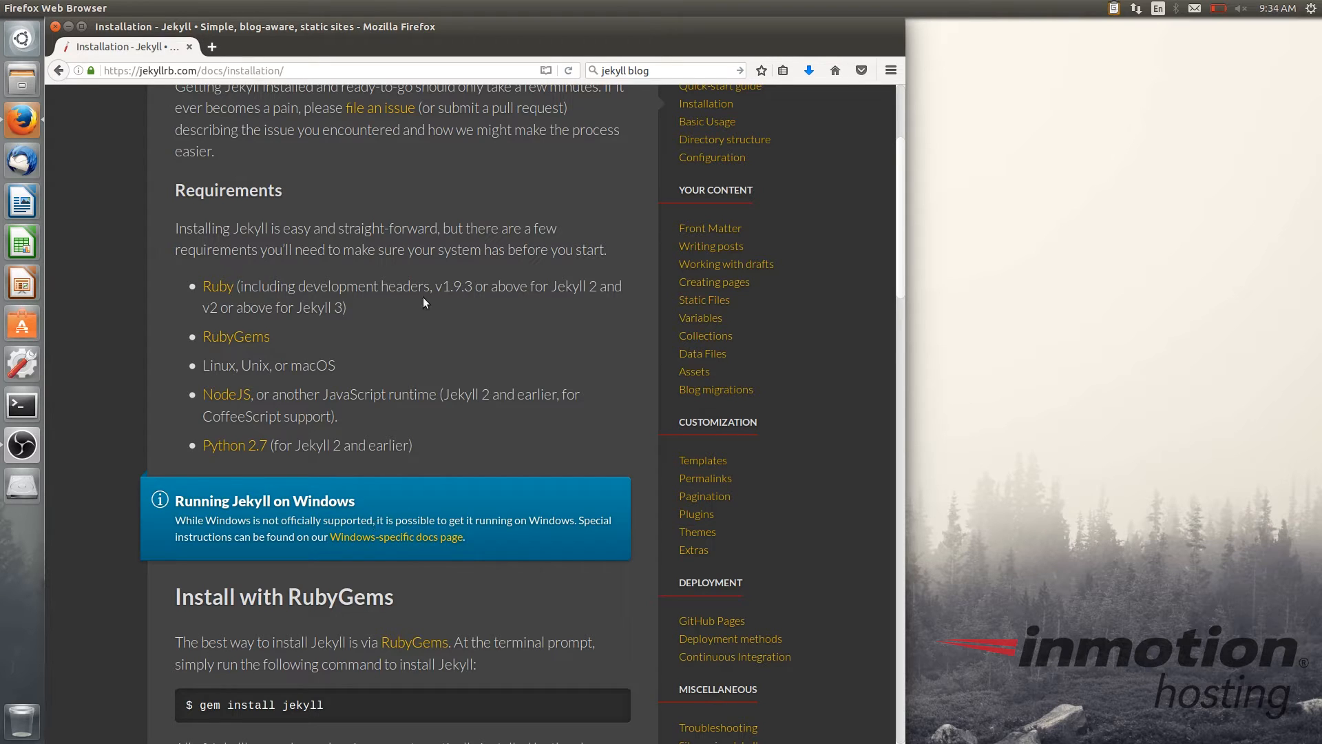
scroll(up, 3)
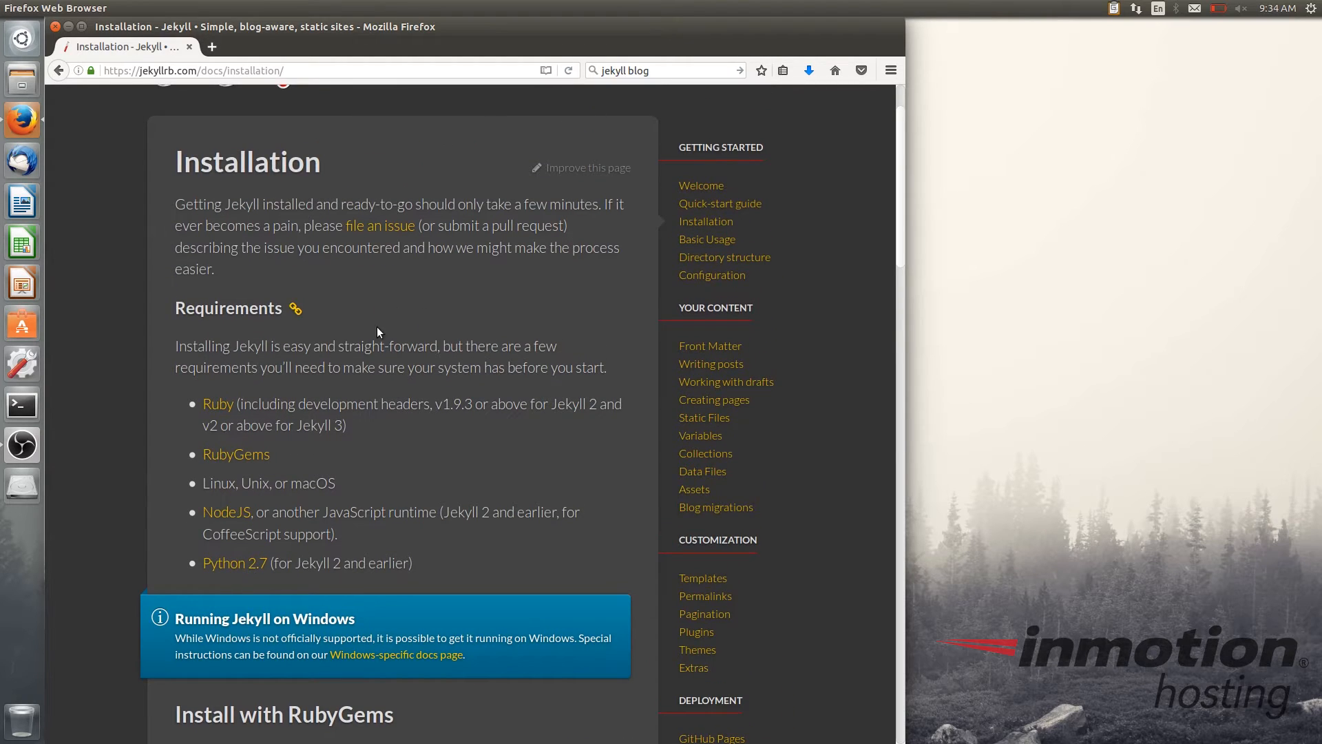
mouse_move(280, 360)
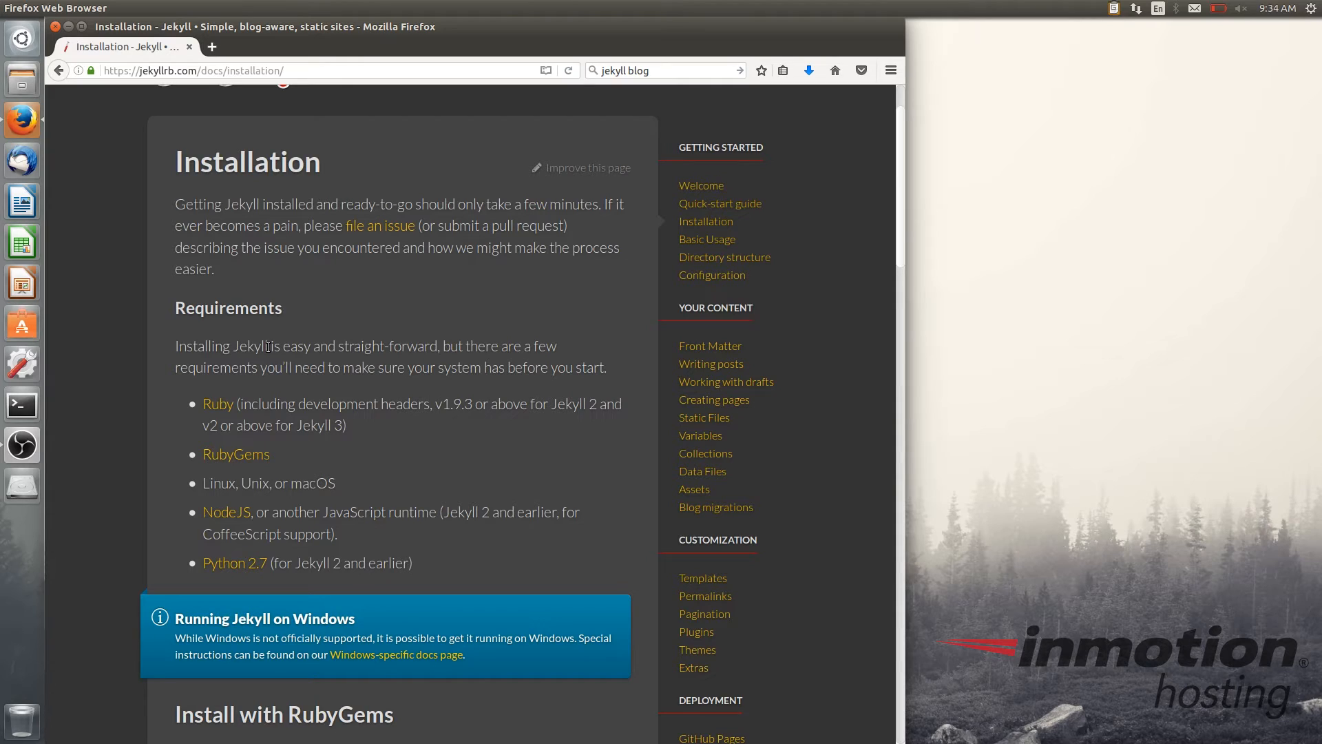
mouse_move(211, 333)
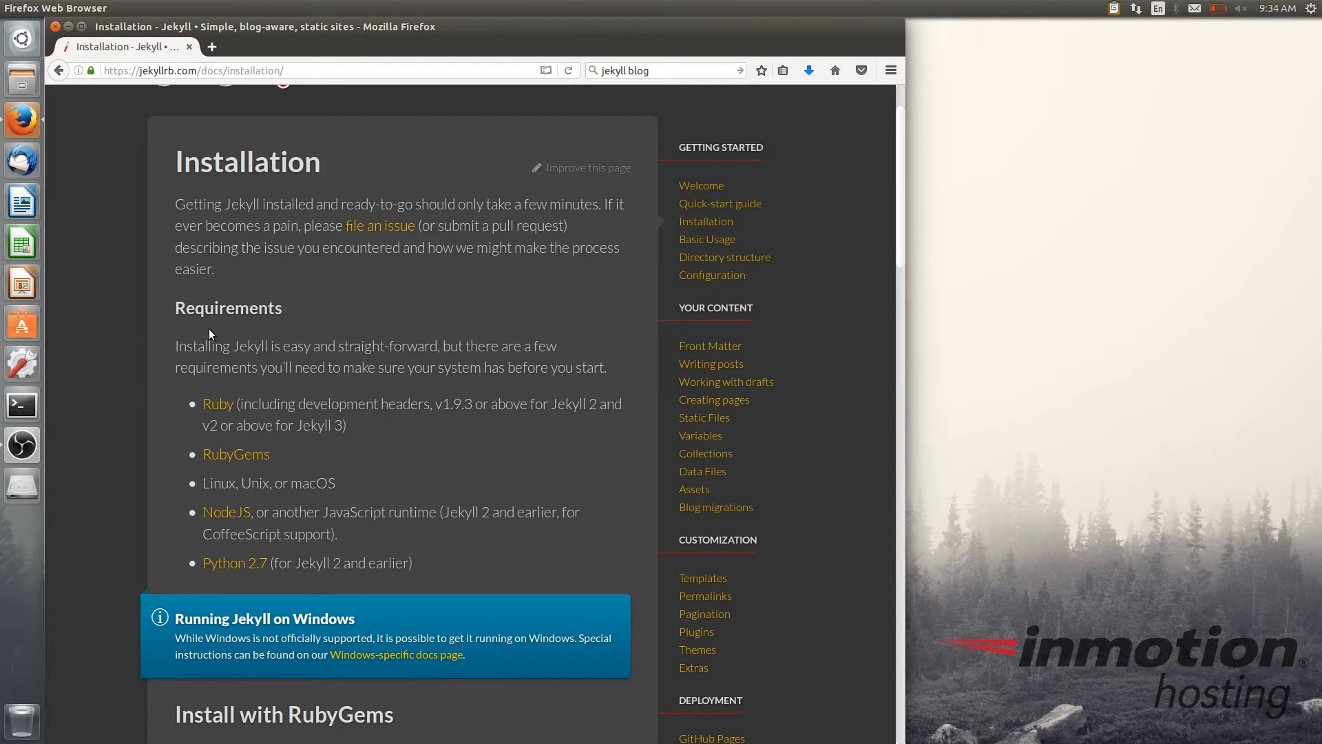
mouse_move(29, 105)
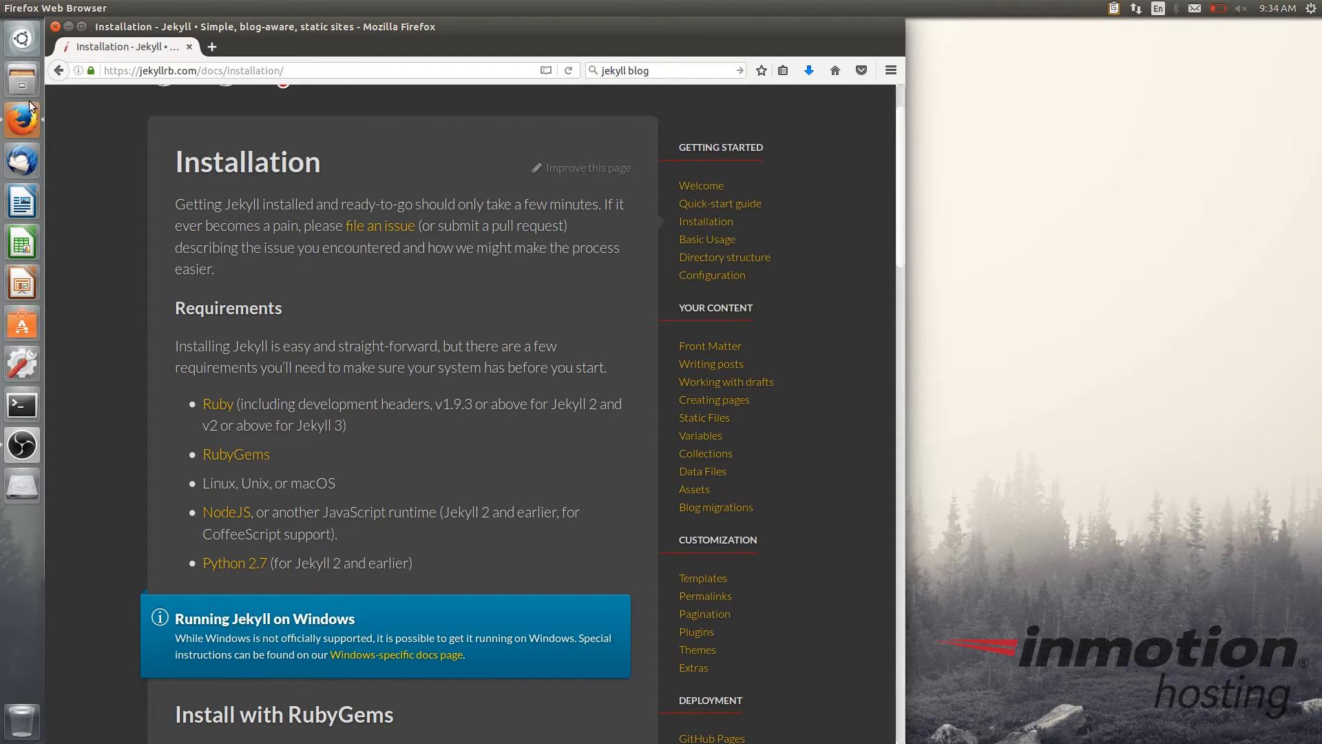
mouse_move(76, 27)
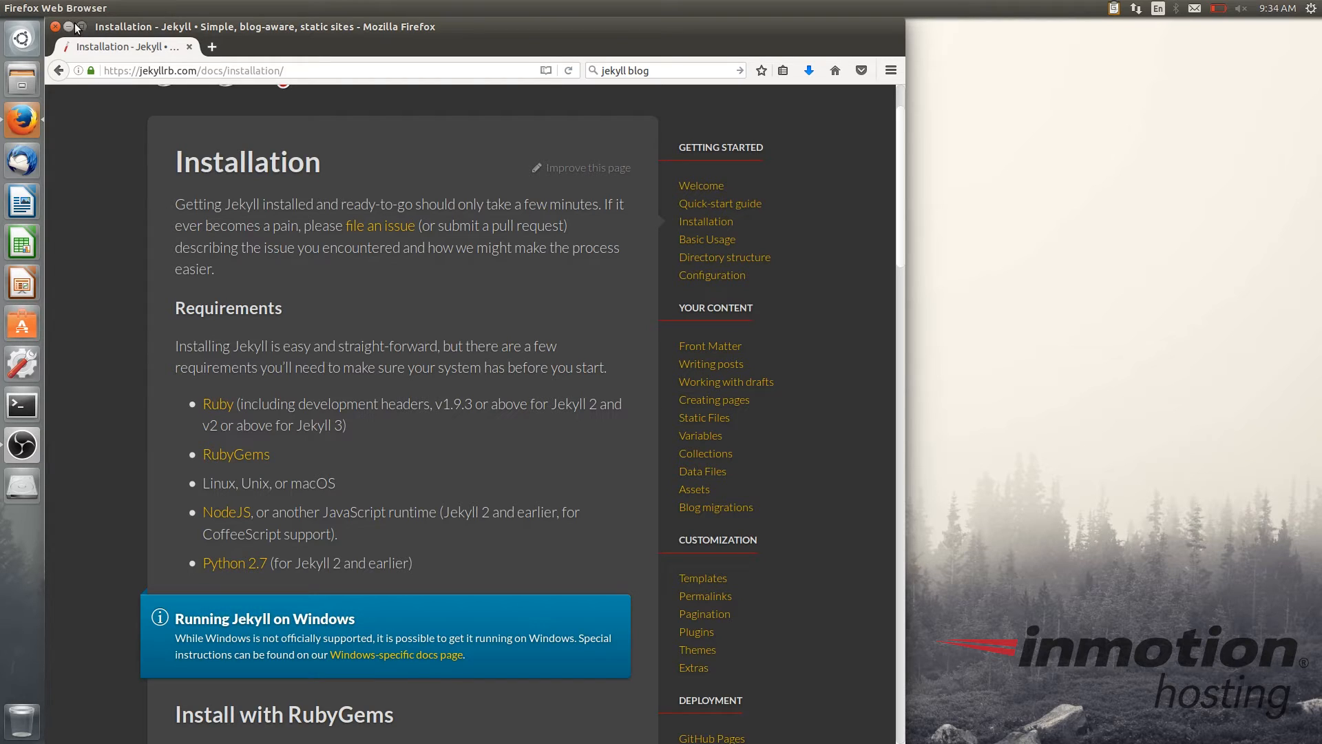
Minimise Firefox and open a new Terminal window from the Unity launcher
click(56, 27)
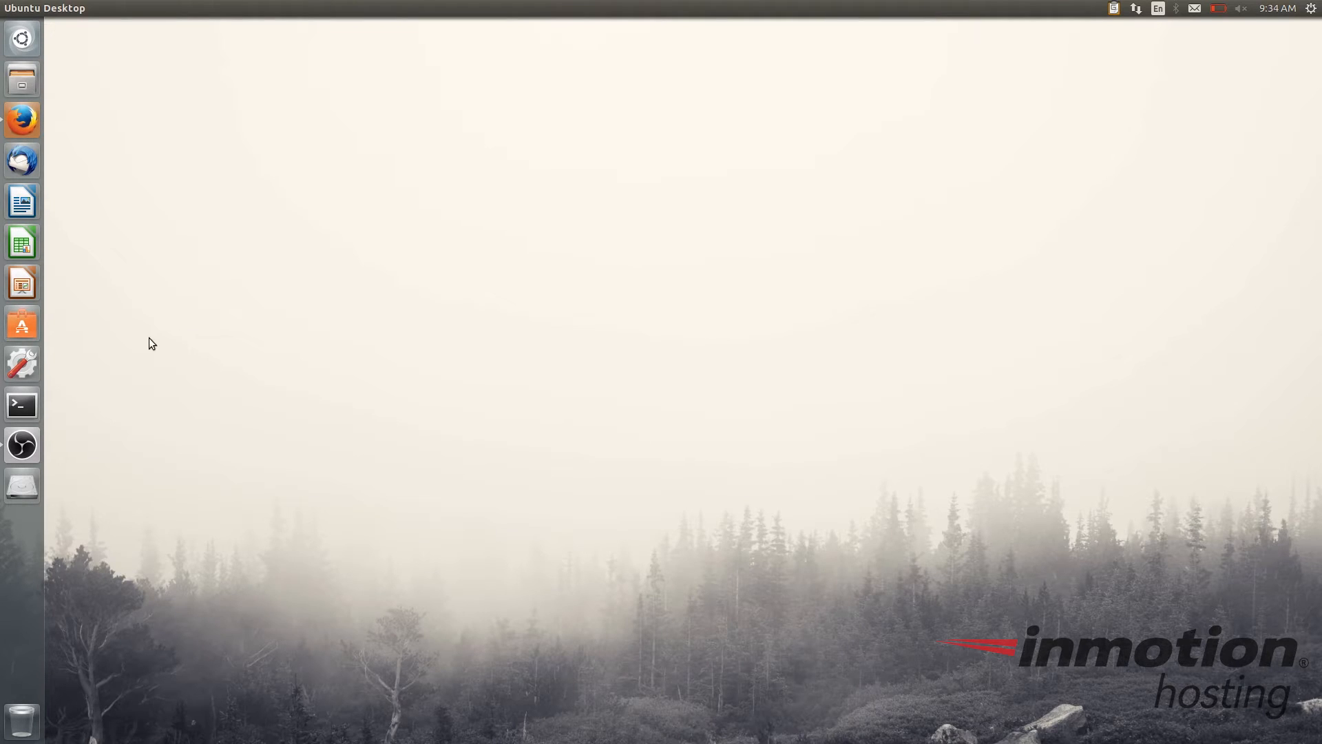
mouse_move(93, 395)
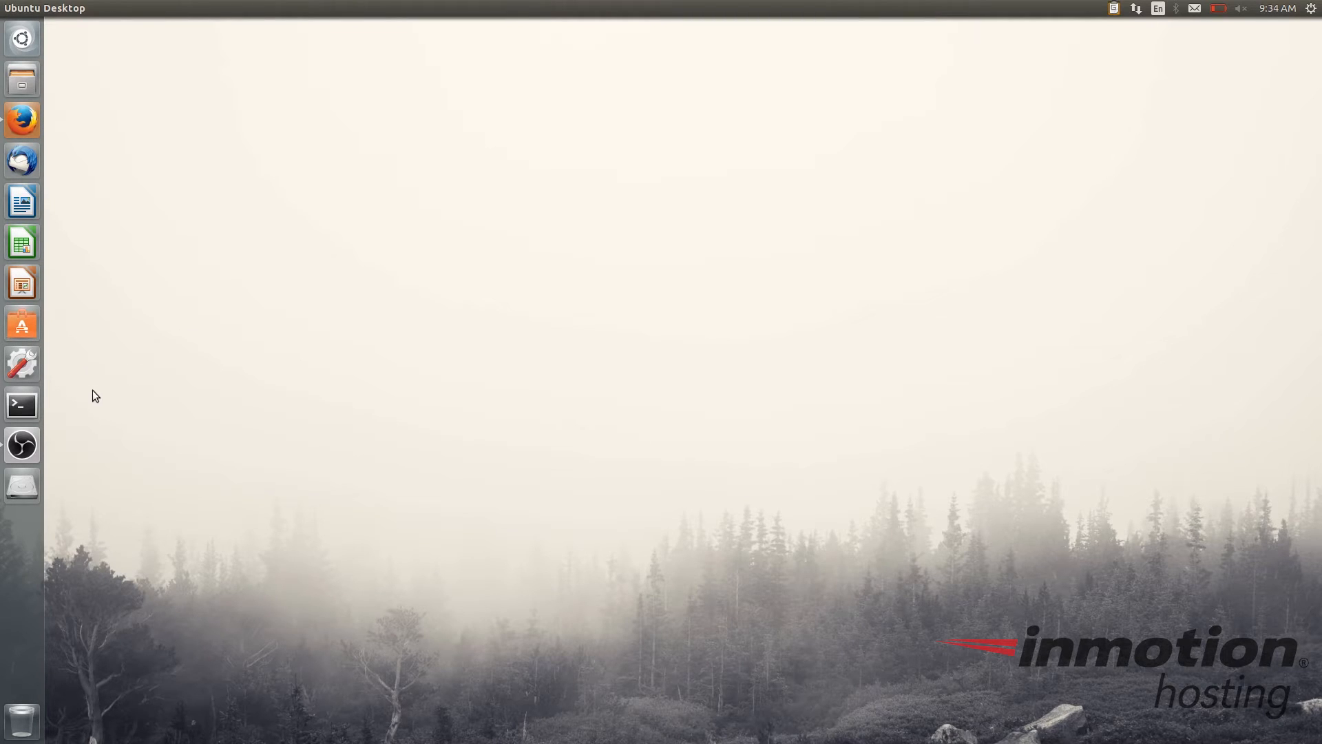
click(22, 405)
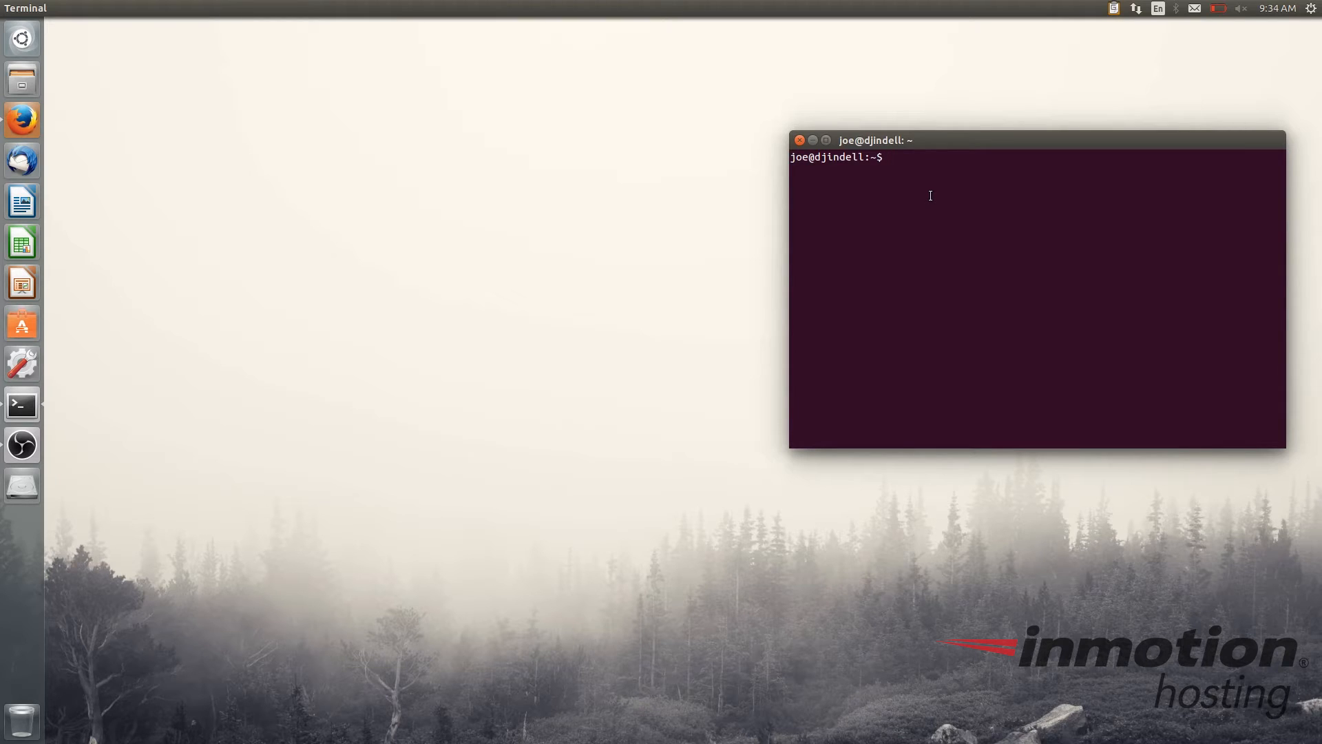
text(ru)
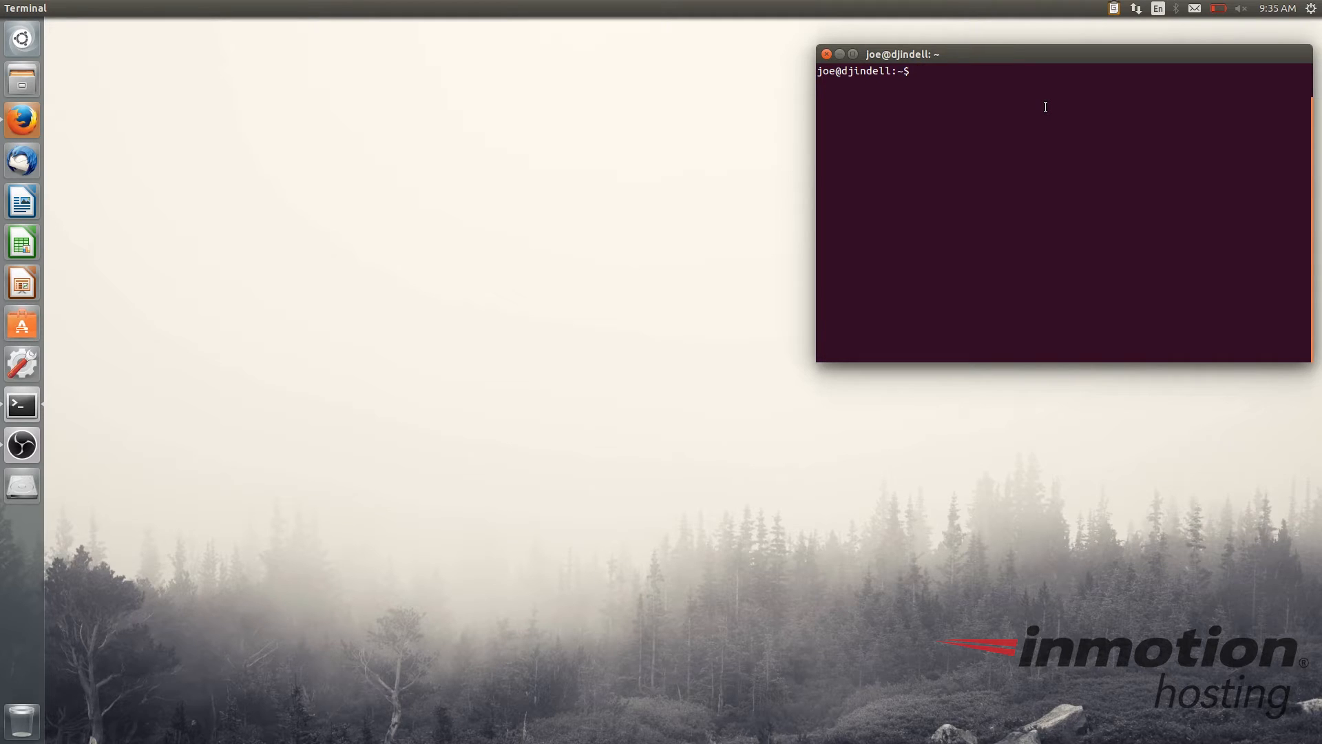
Install the jekyll 3.3.0 gem via sudo gem install with the password, then clear the screen
text(sudo)
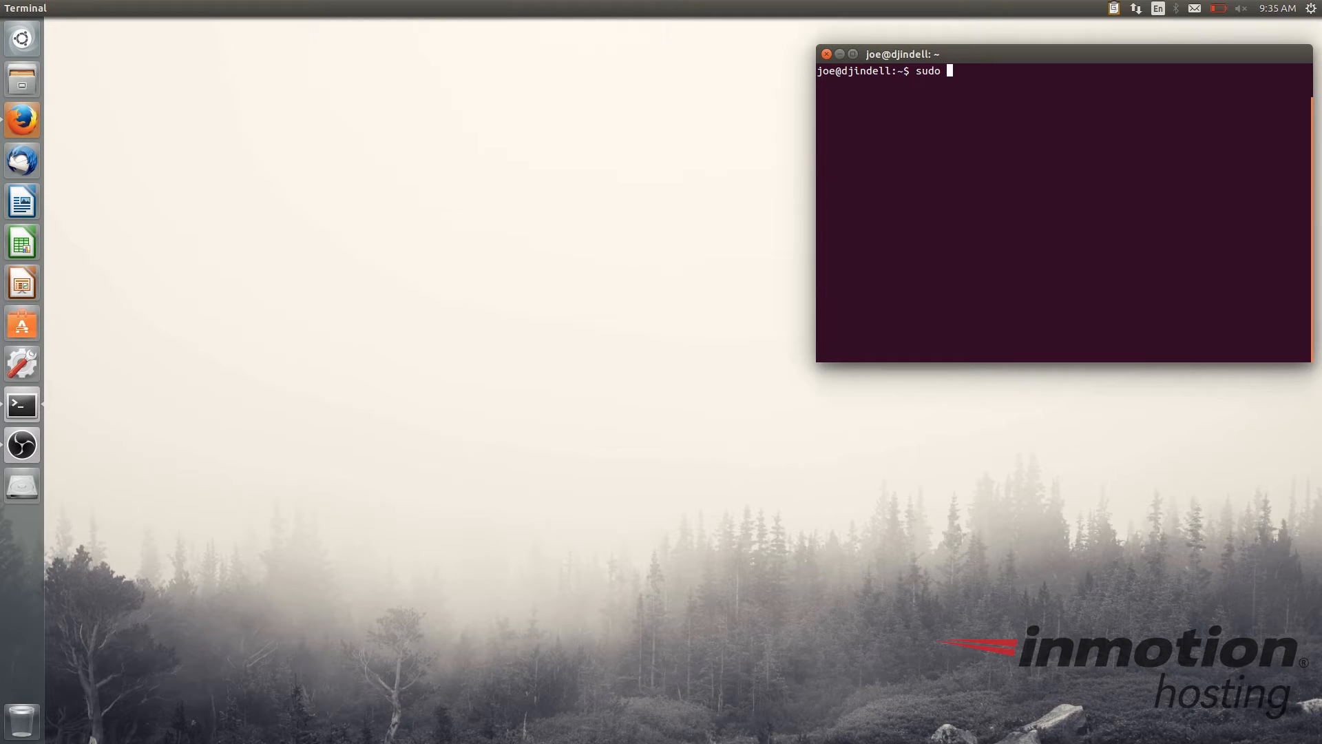
text(gem)
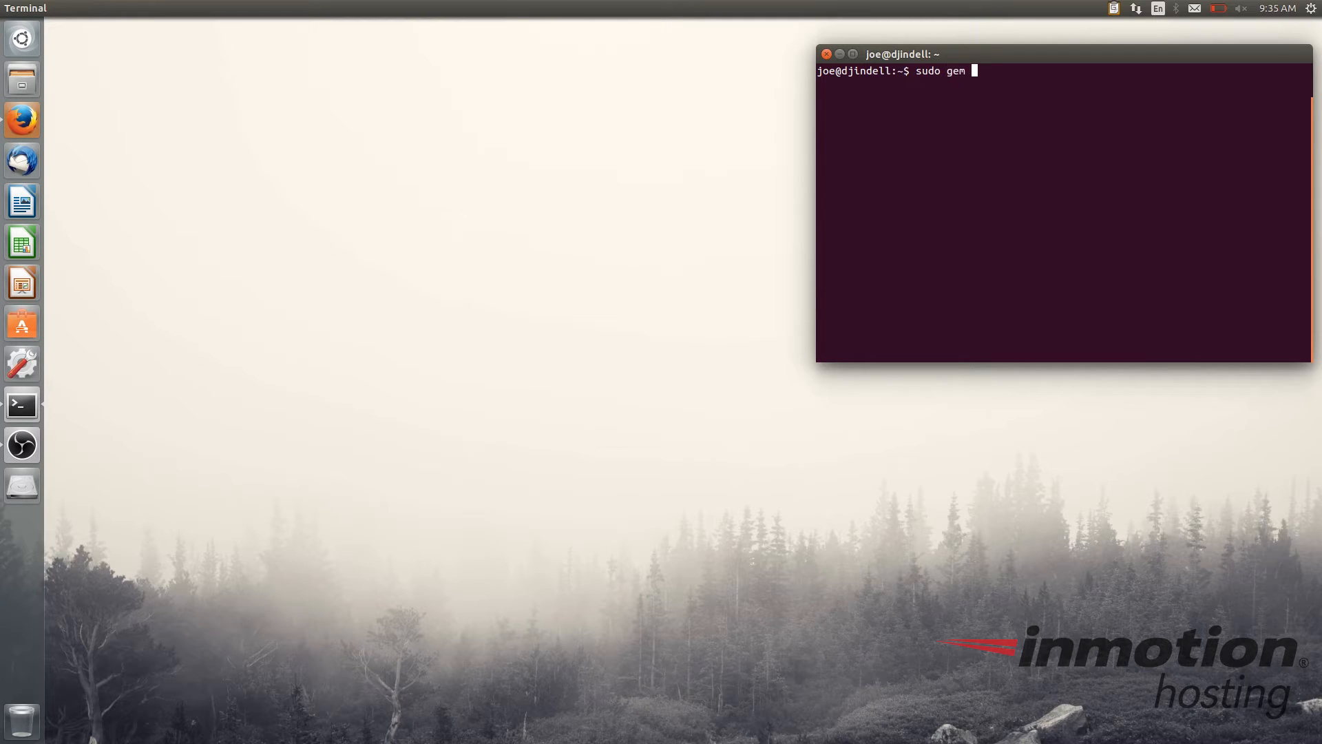
text(install jekyll)
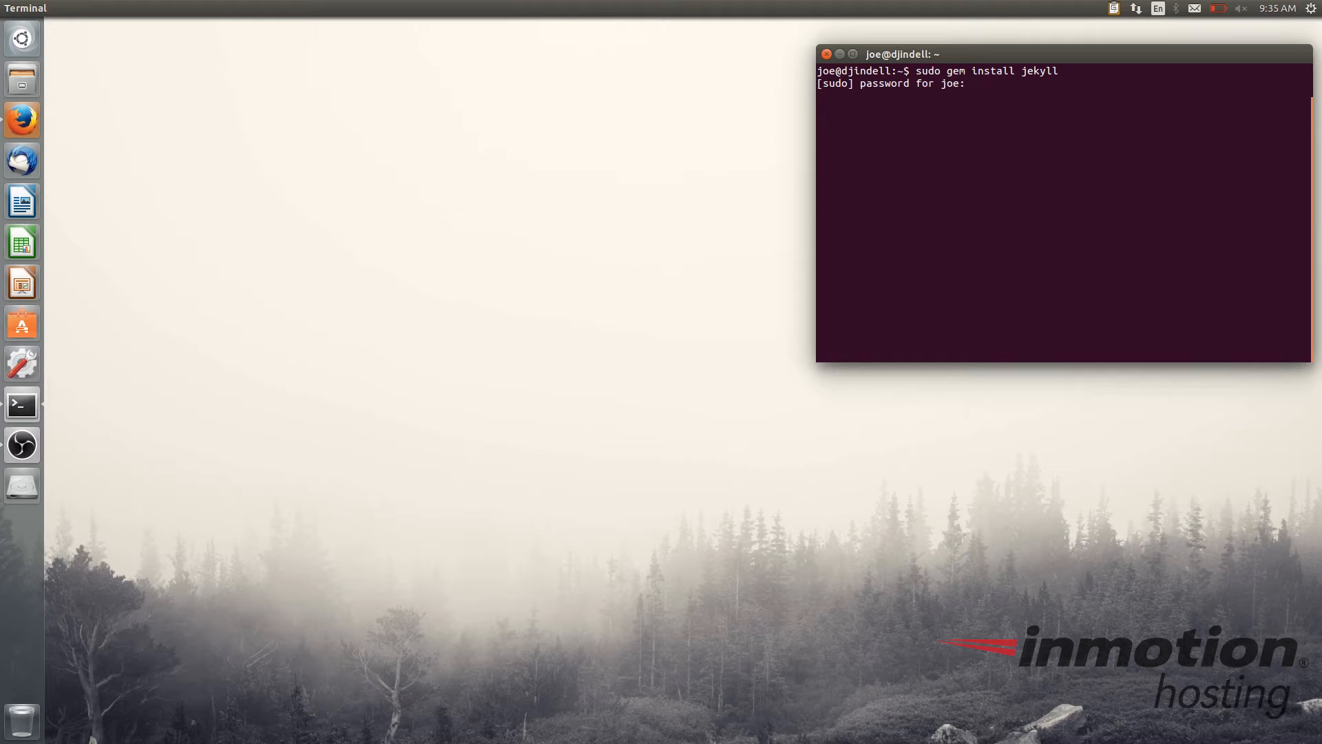
key(Return)
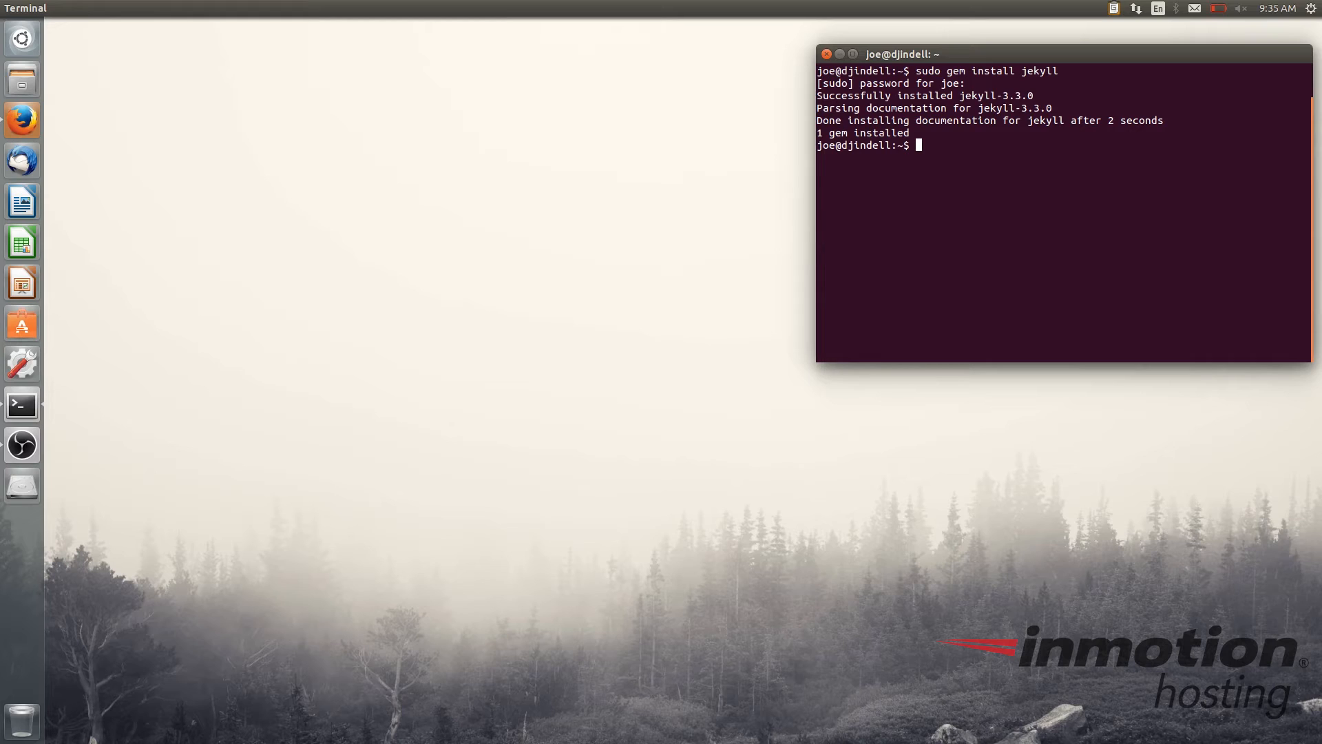
text(clear)
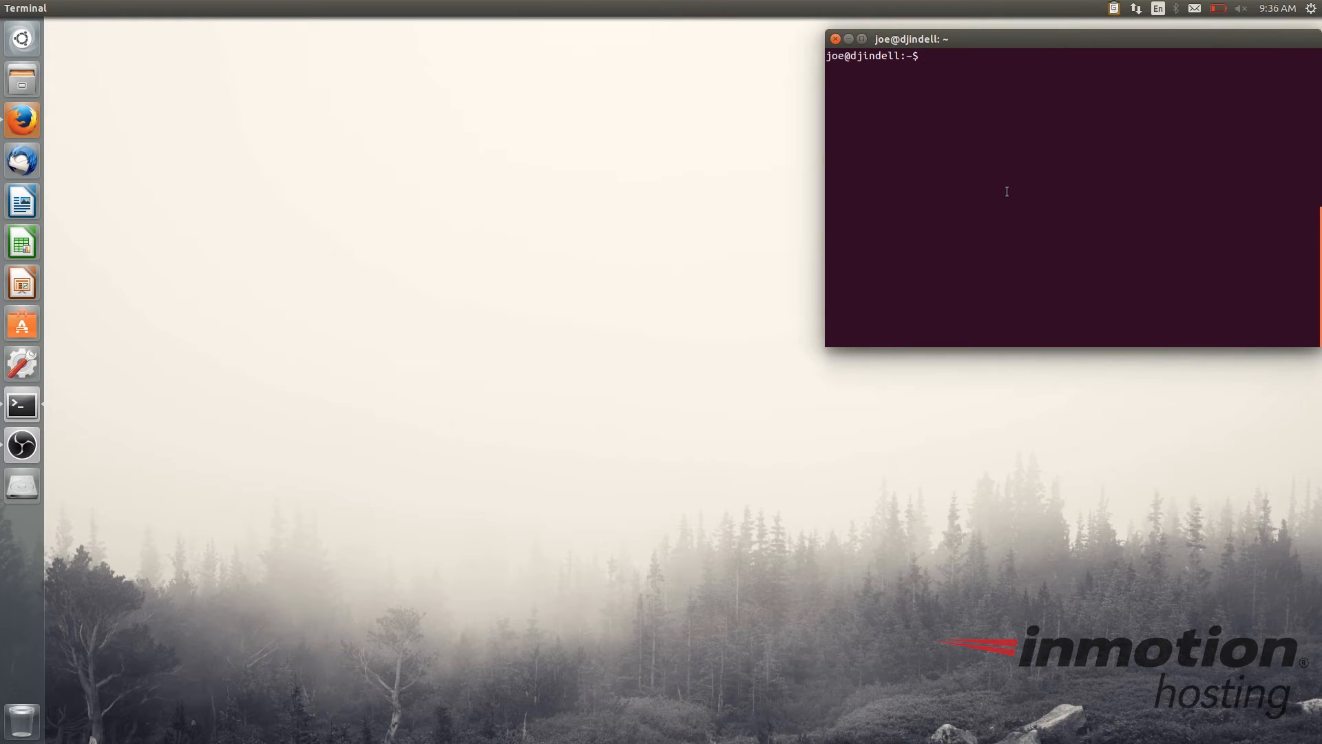
Change into Desktop and generate a new Jekyll site named 'example' with jekyll new
text(cd Desk)
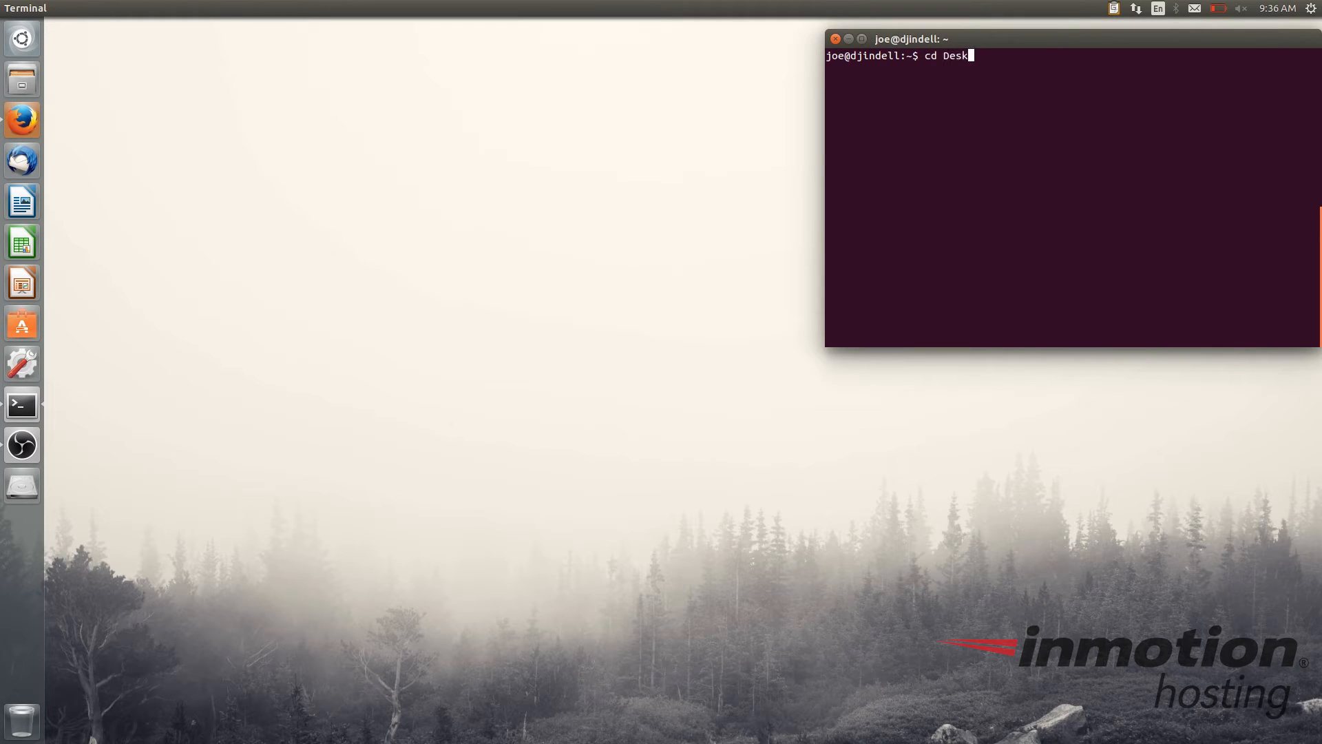
key(Return)
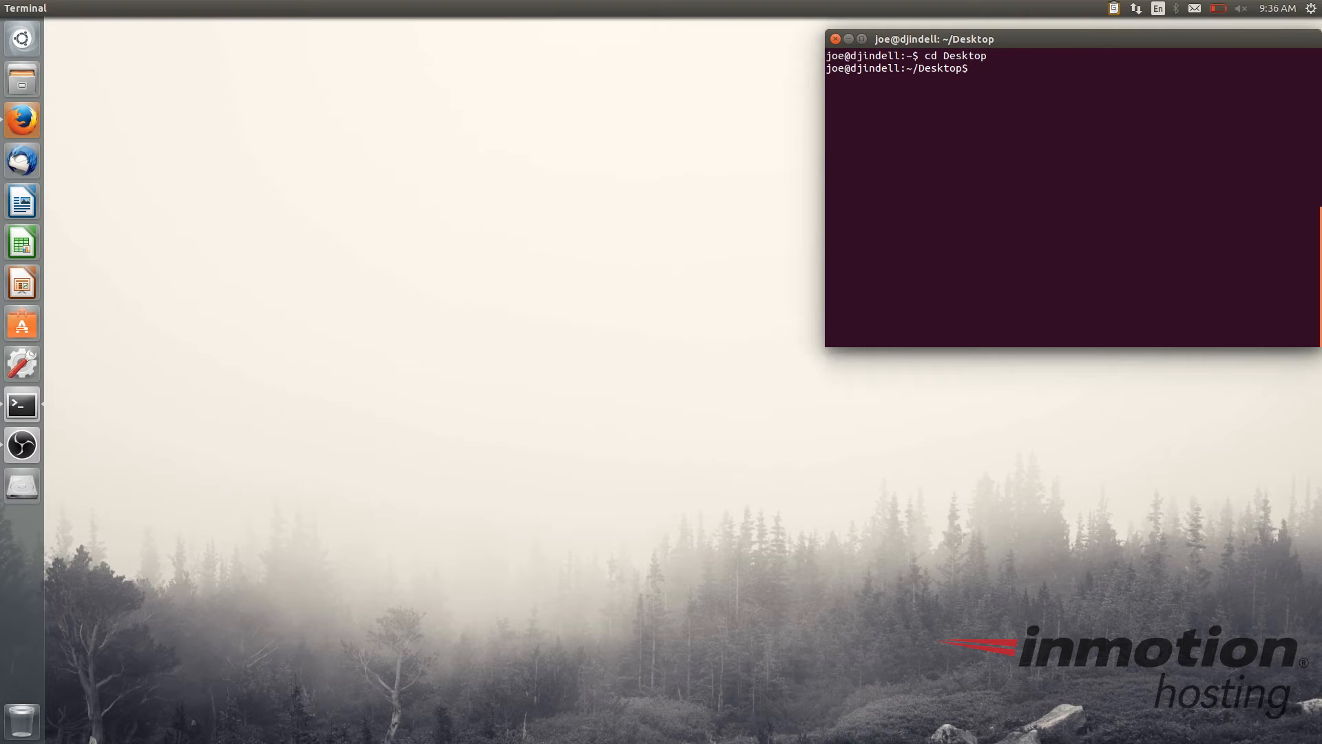
text(jekyll new)
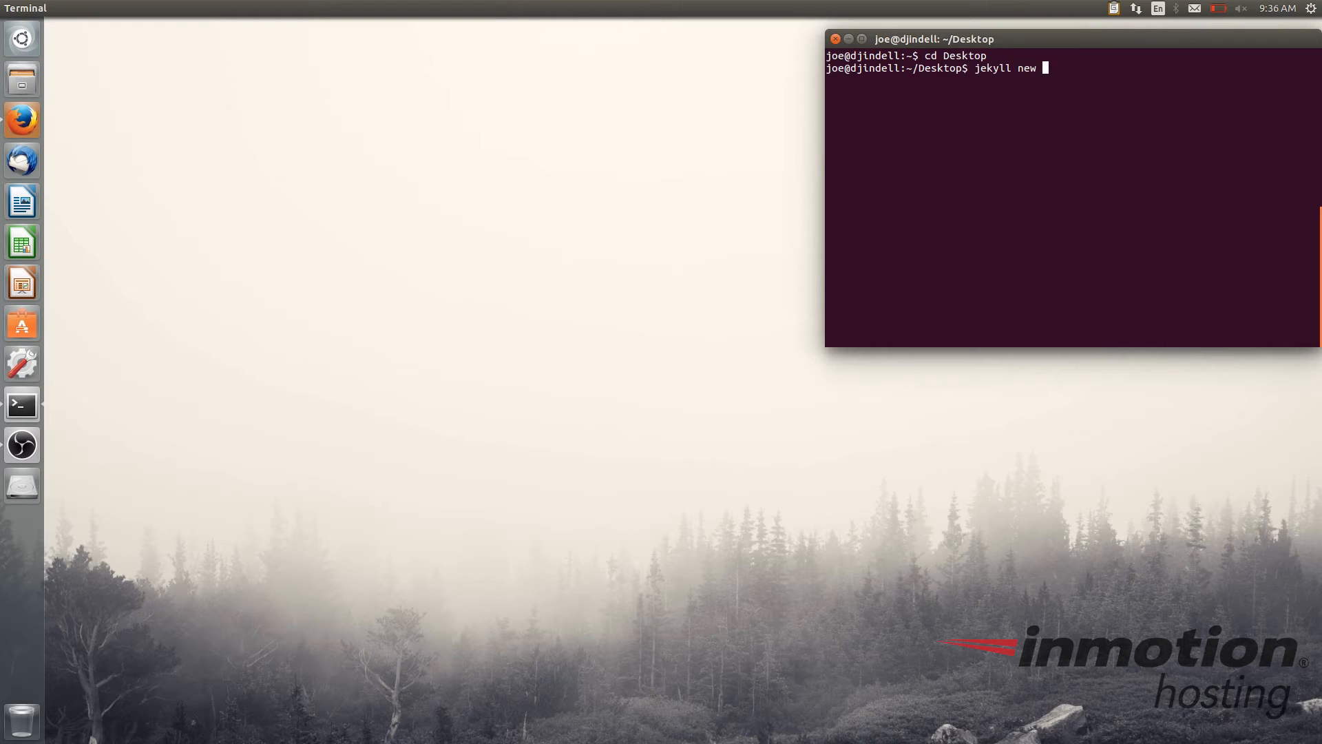
text(ex)
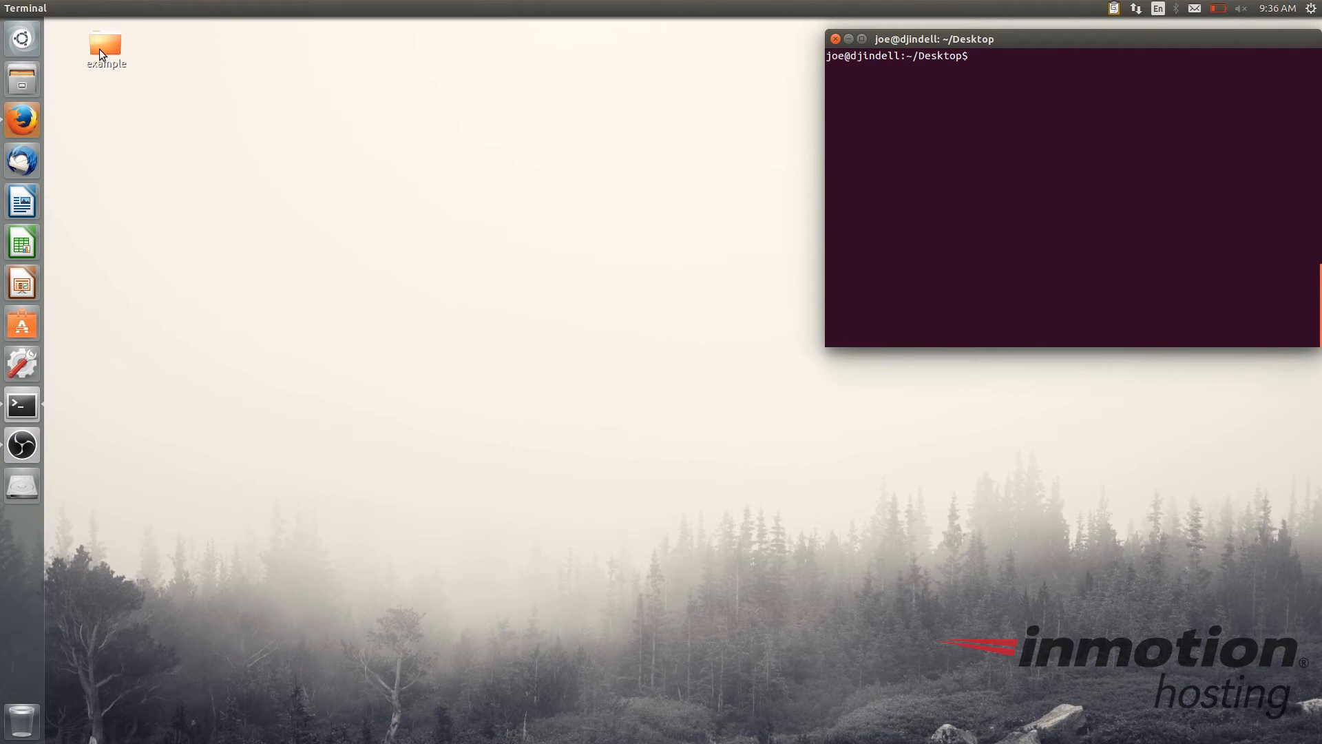
double_click(105, 45)
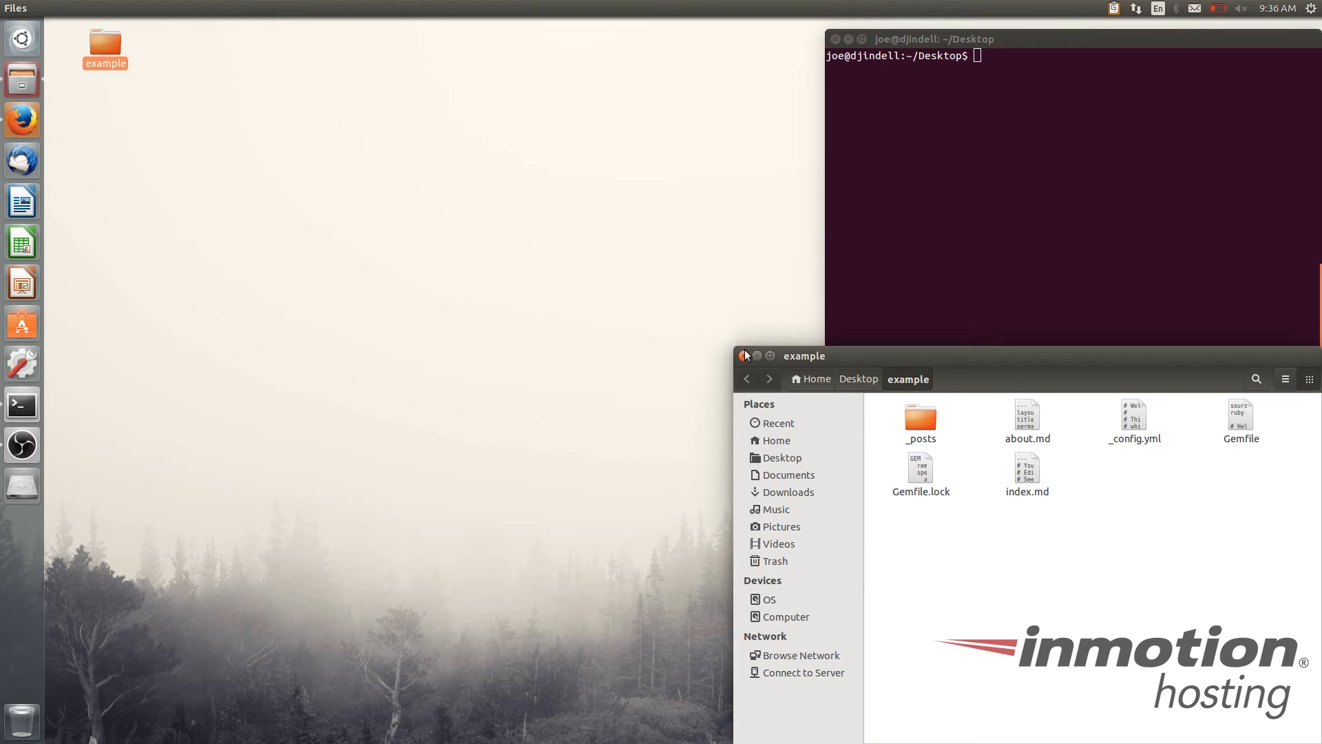
click(743, 356)
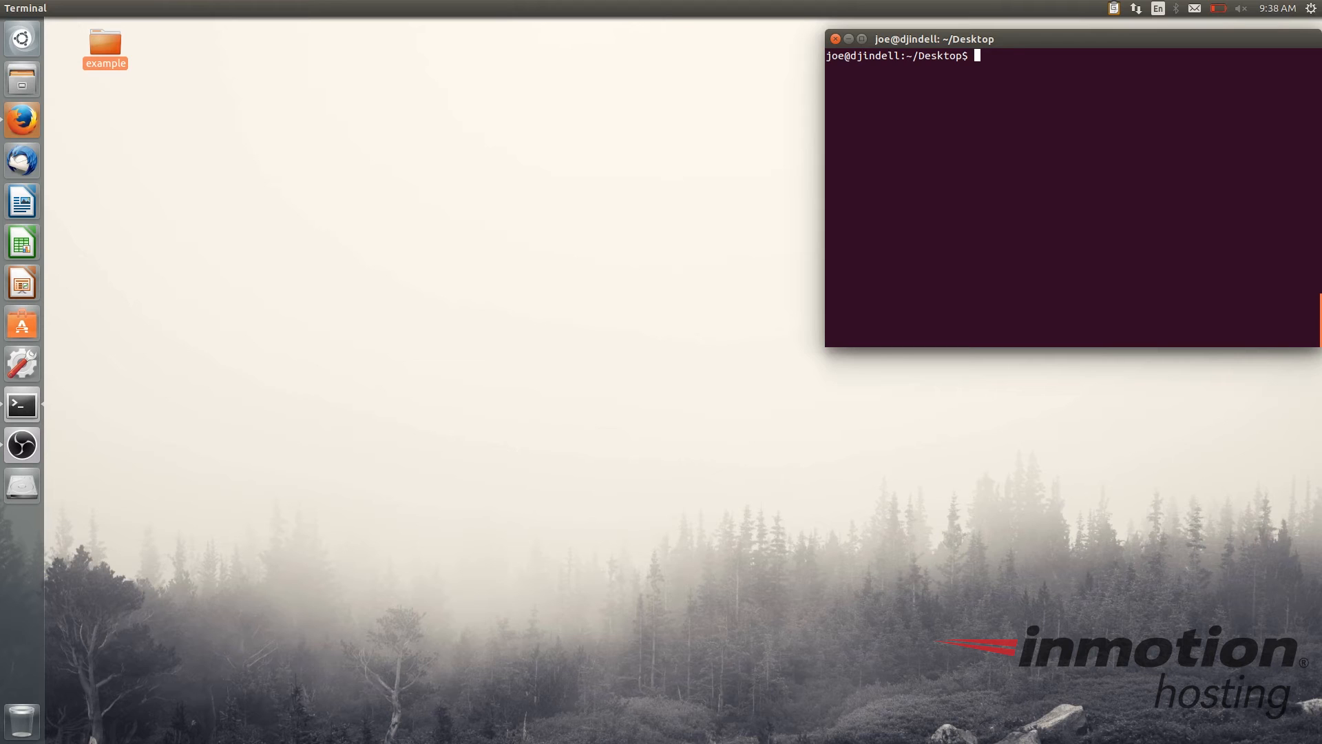
Enter the example folder and run jekyll serve to host it at 127.0.0.1:4000
text(cd example)
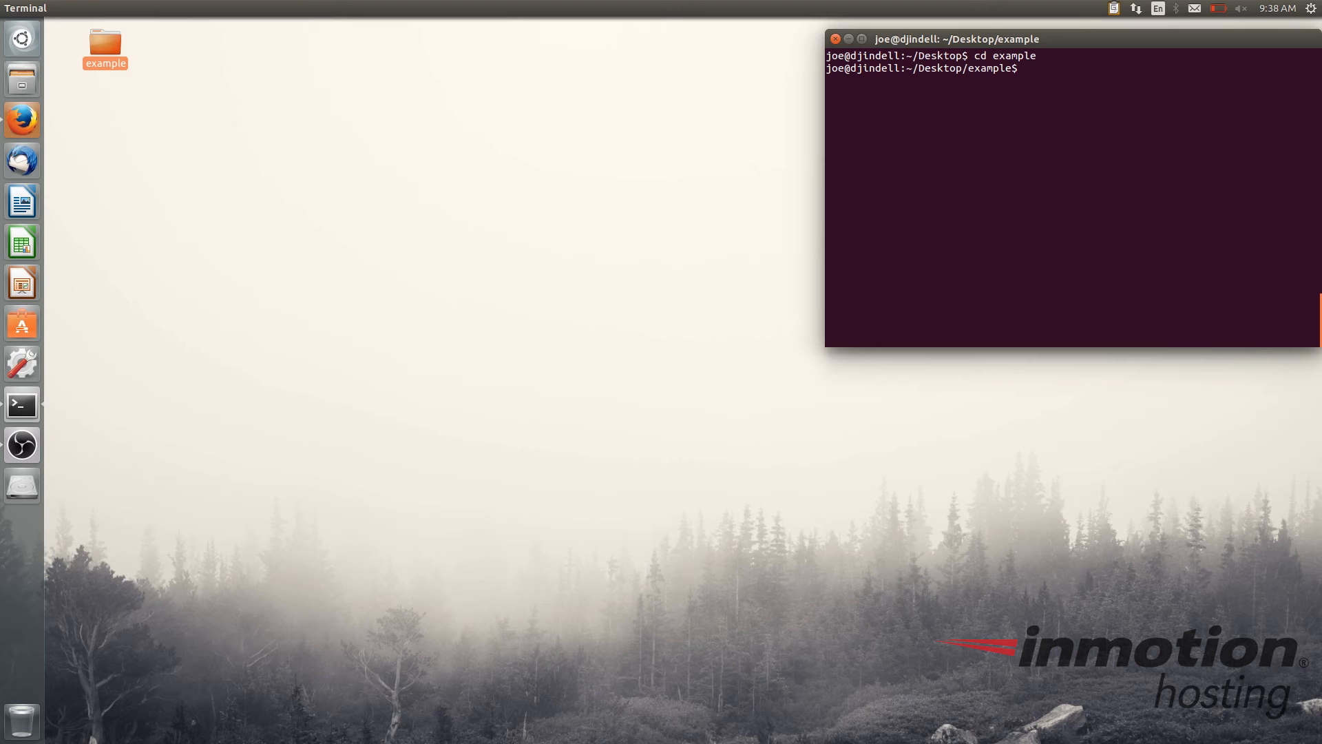
text(jekyll serve)
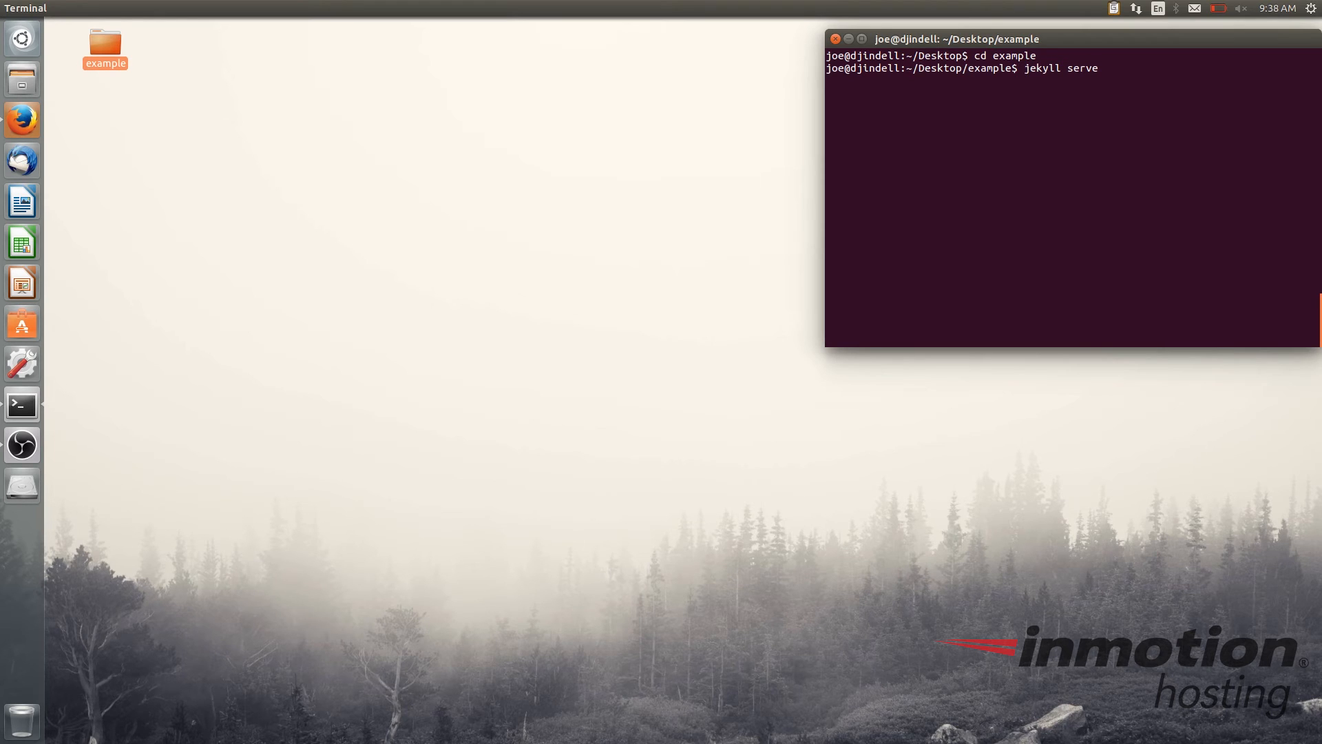
key(Return)
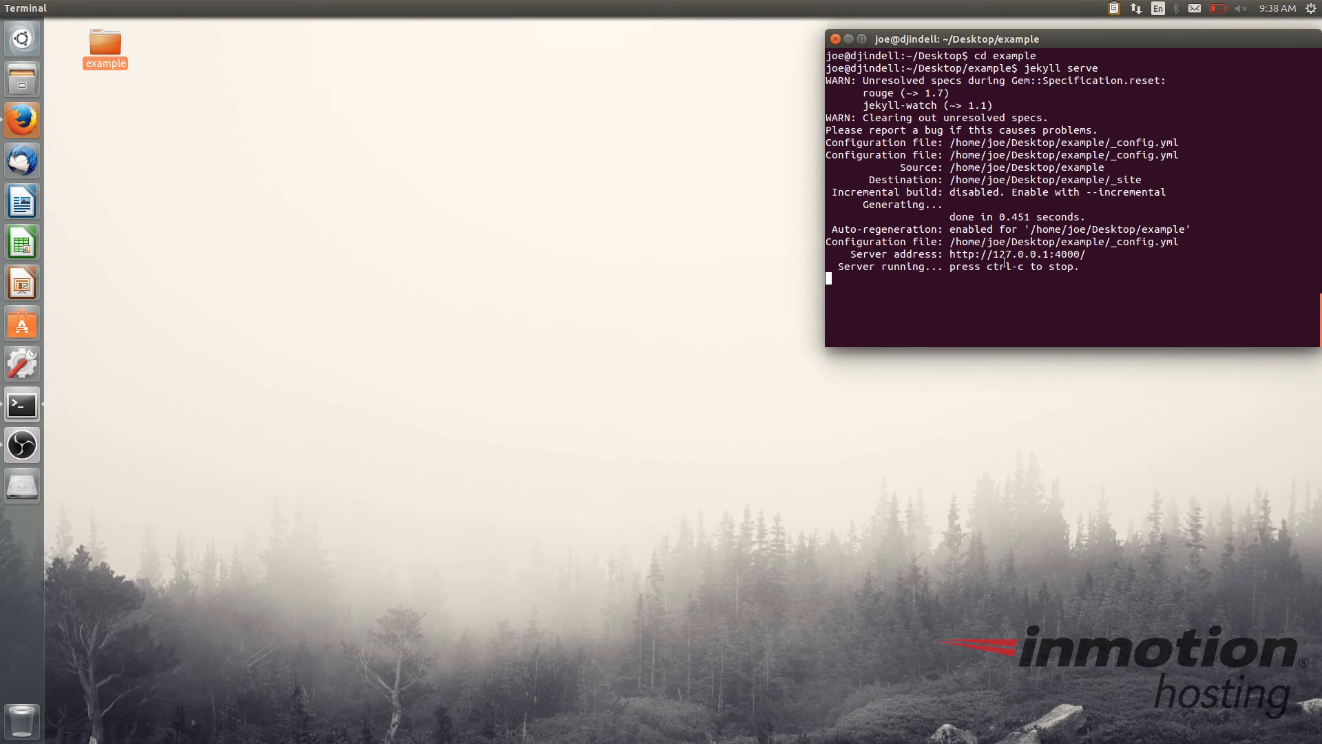
mouse_move(1031, 262)
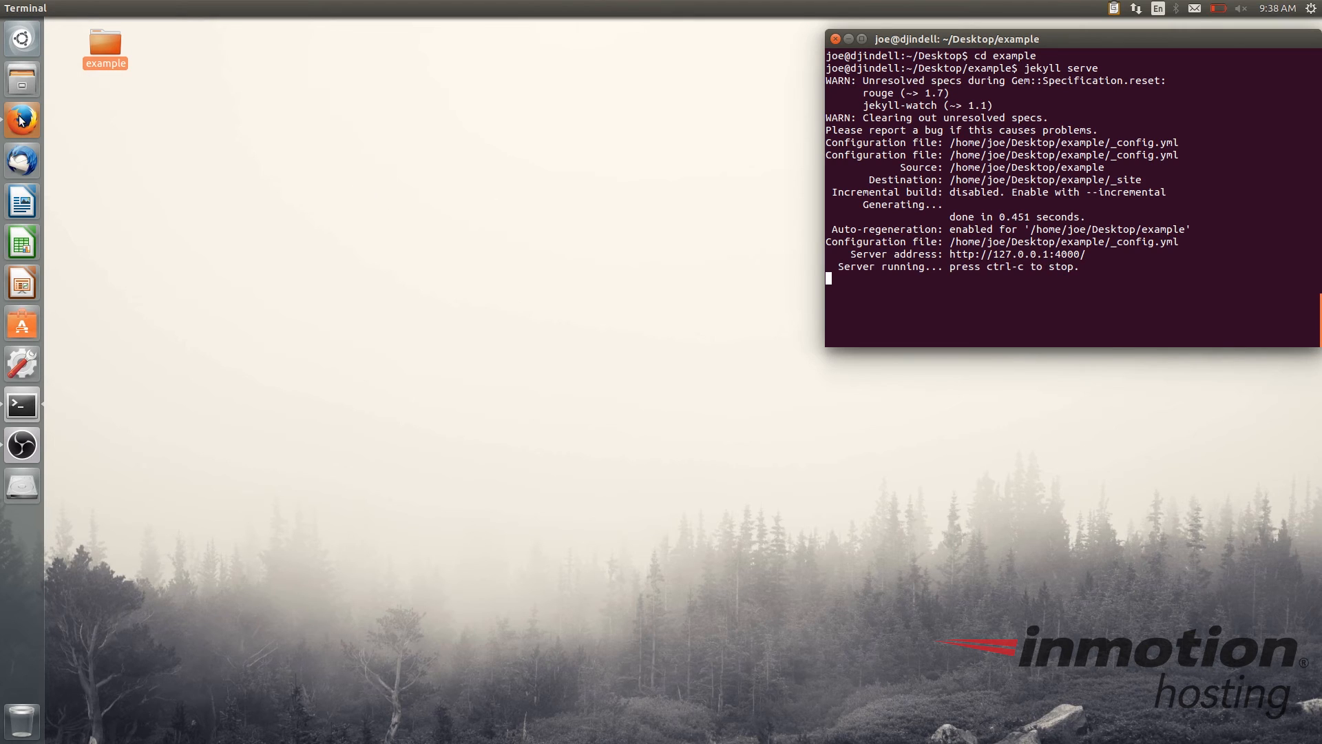
mouse_move(29, 124)
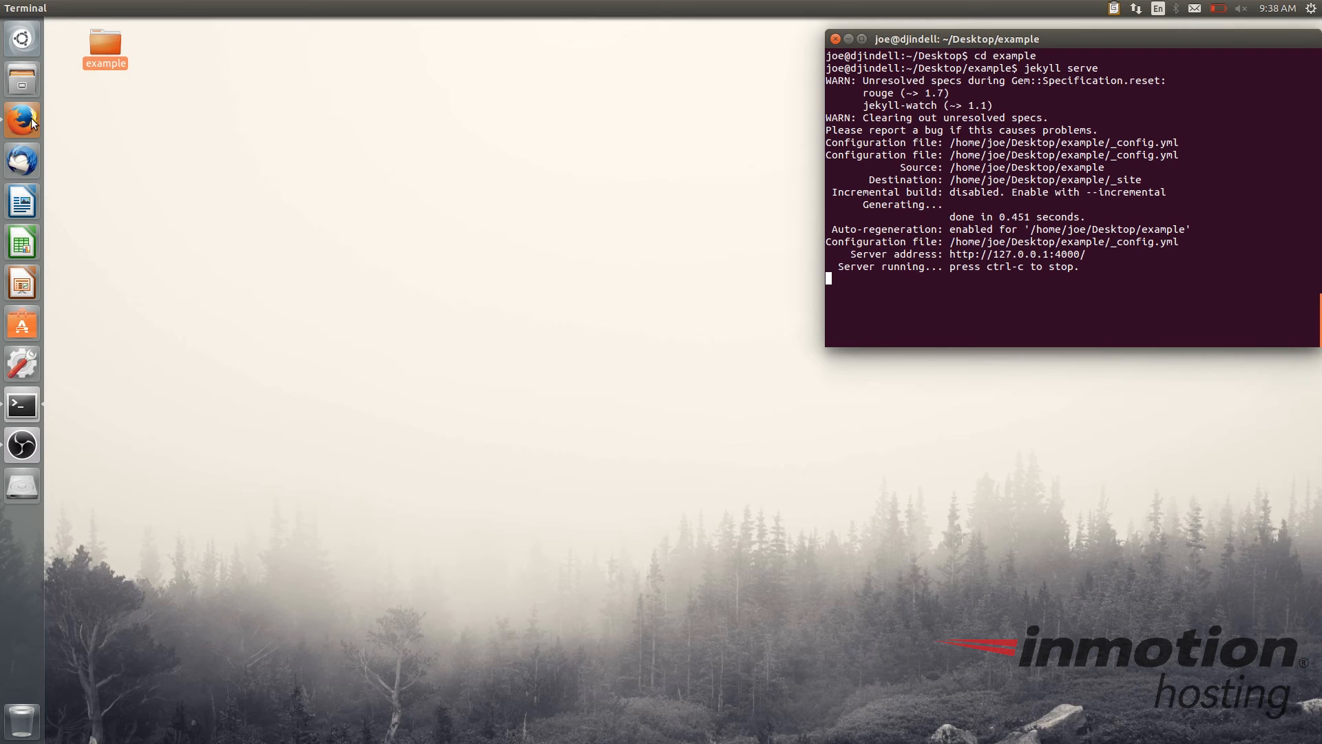
mouse_move(23, 120)
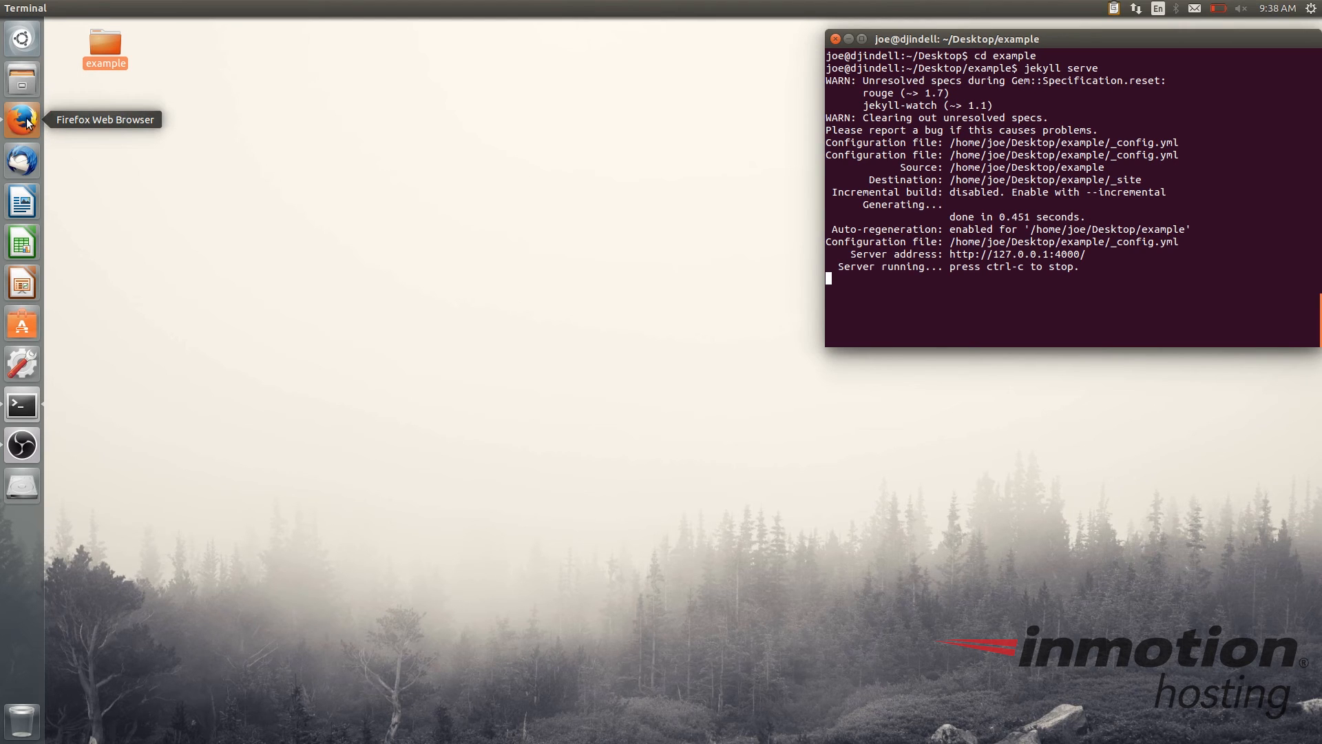
Launch Firefox and load the local site at localhost:4000
click(23, 119)
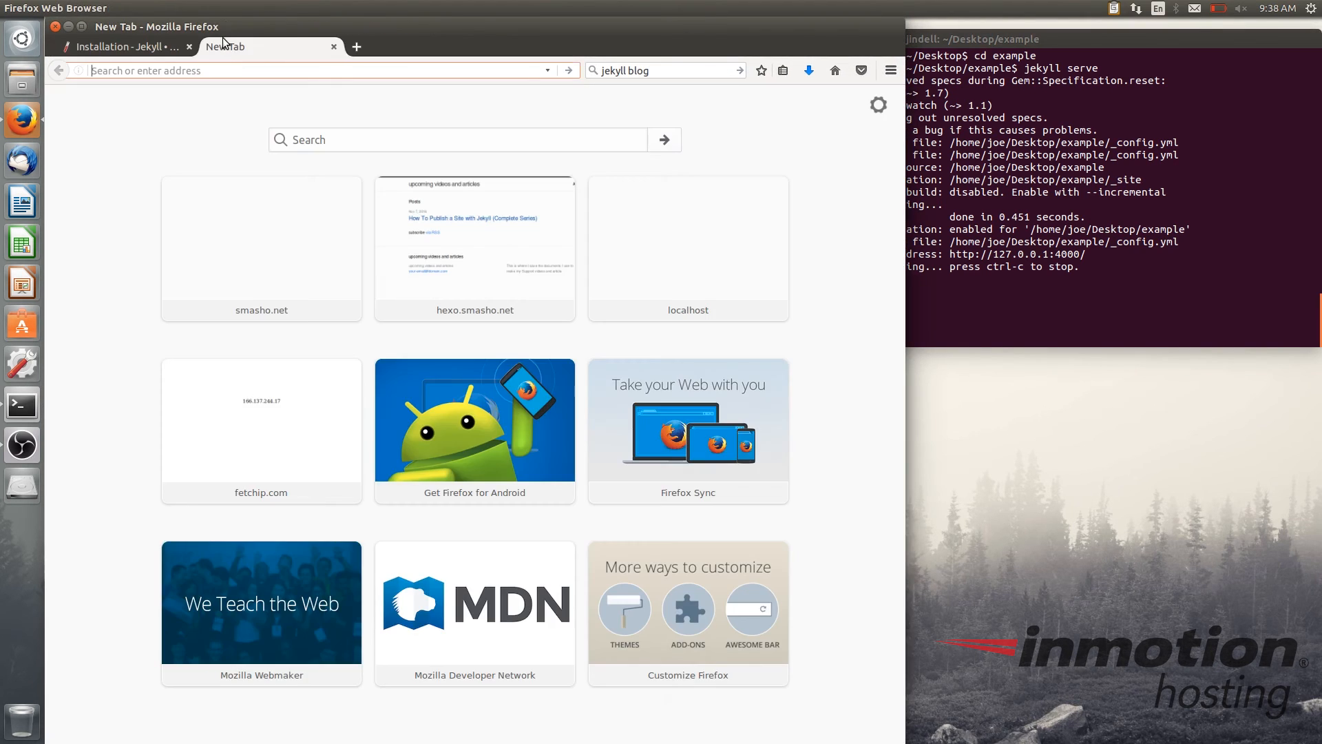
text(localhost/)
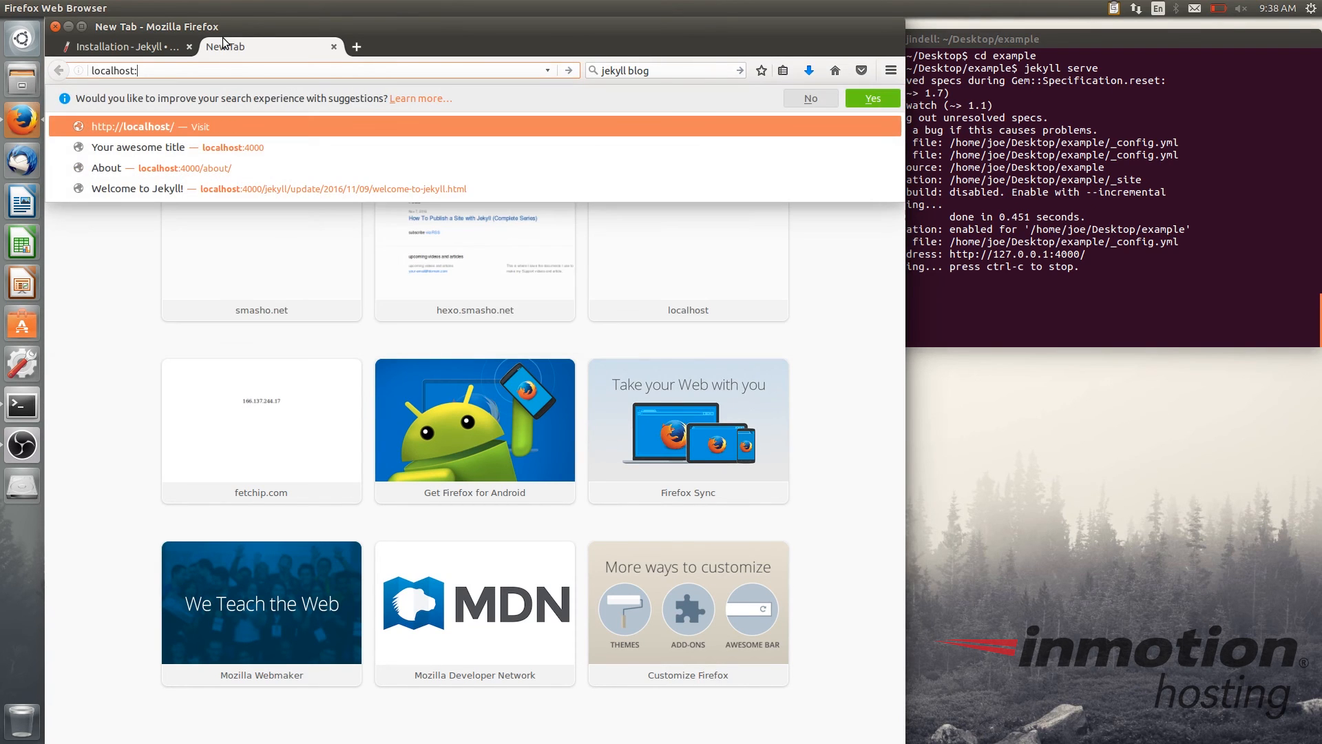
click(137, 148)
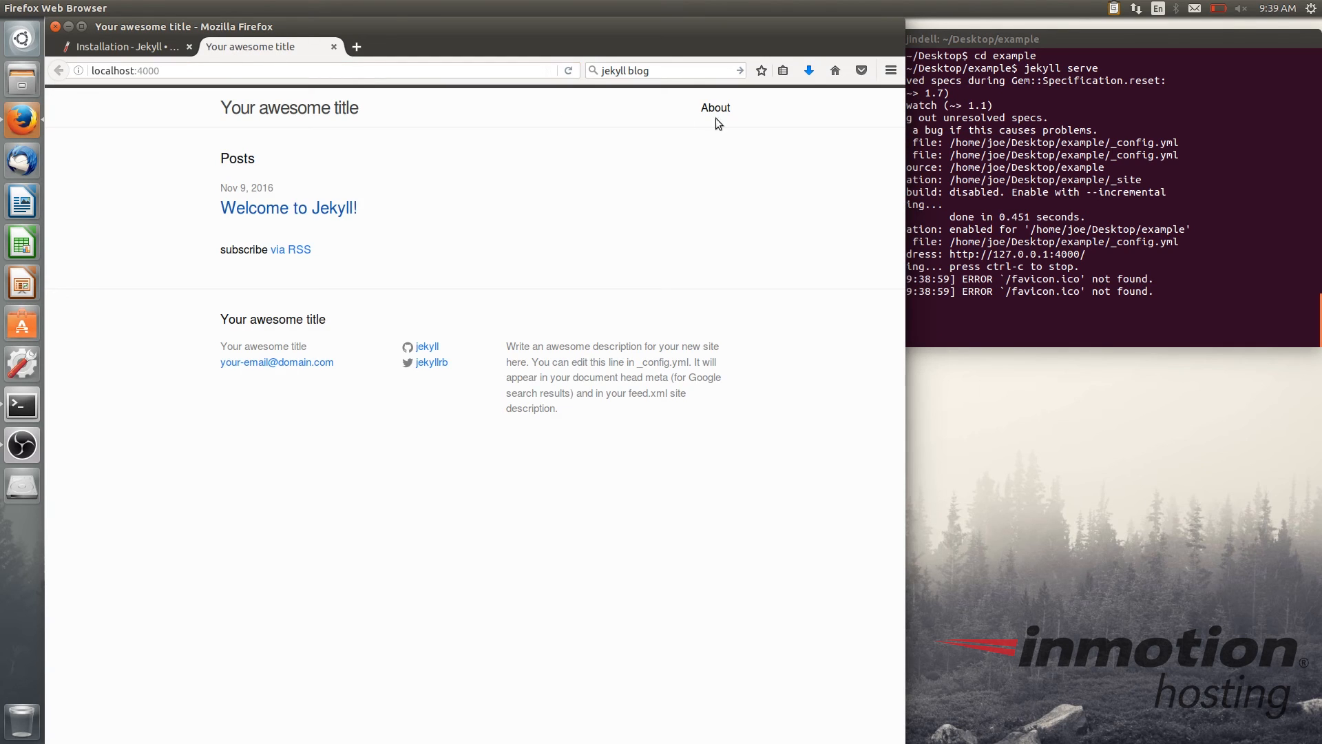
mouse_move(639, 152)
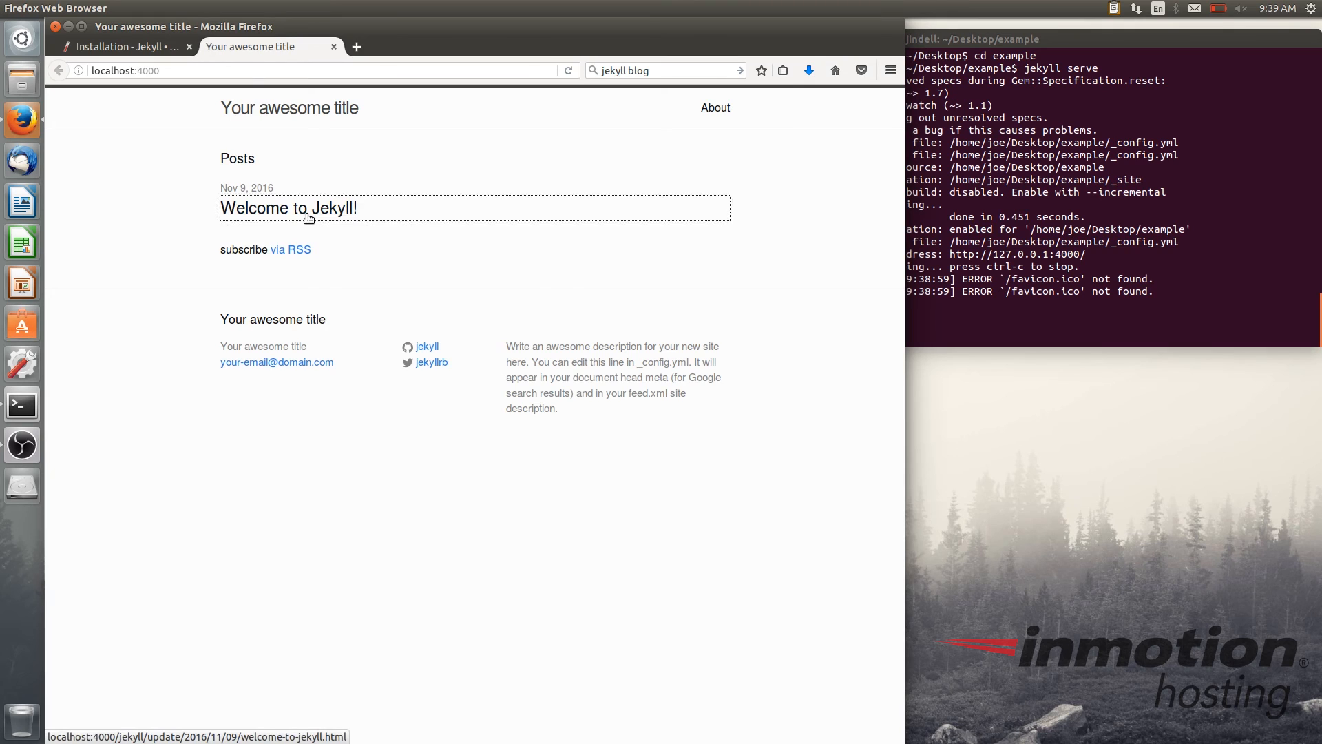
View the 'Welcome to Jekyll!' post and About page, then return to the home page
click(305, 217)
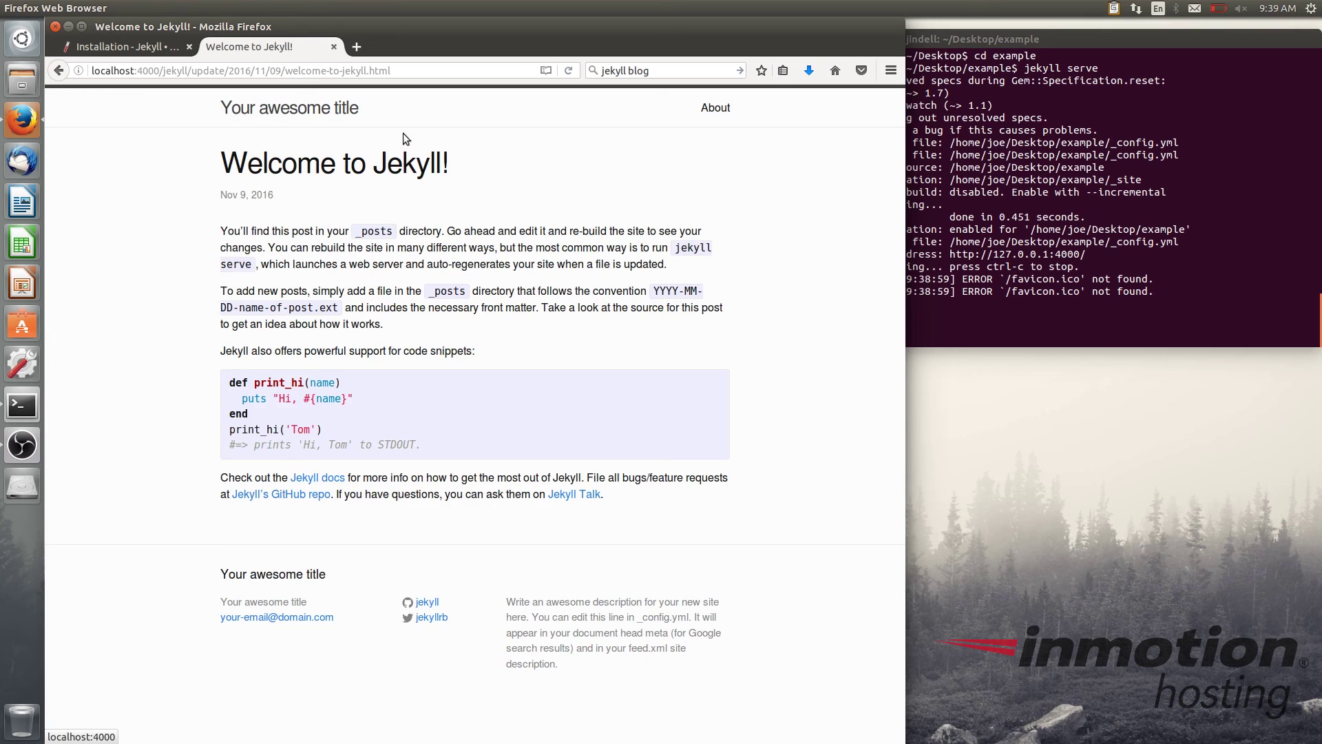
mouse_move(734, 126)
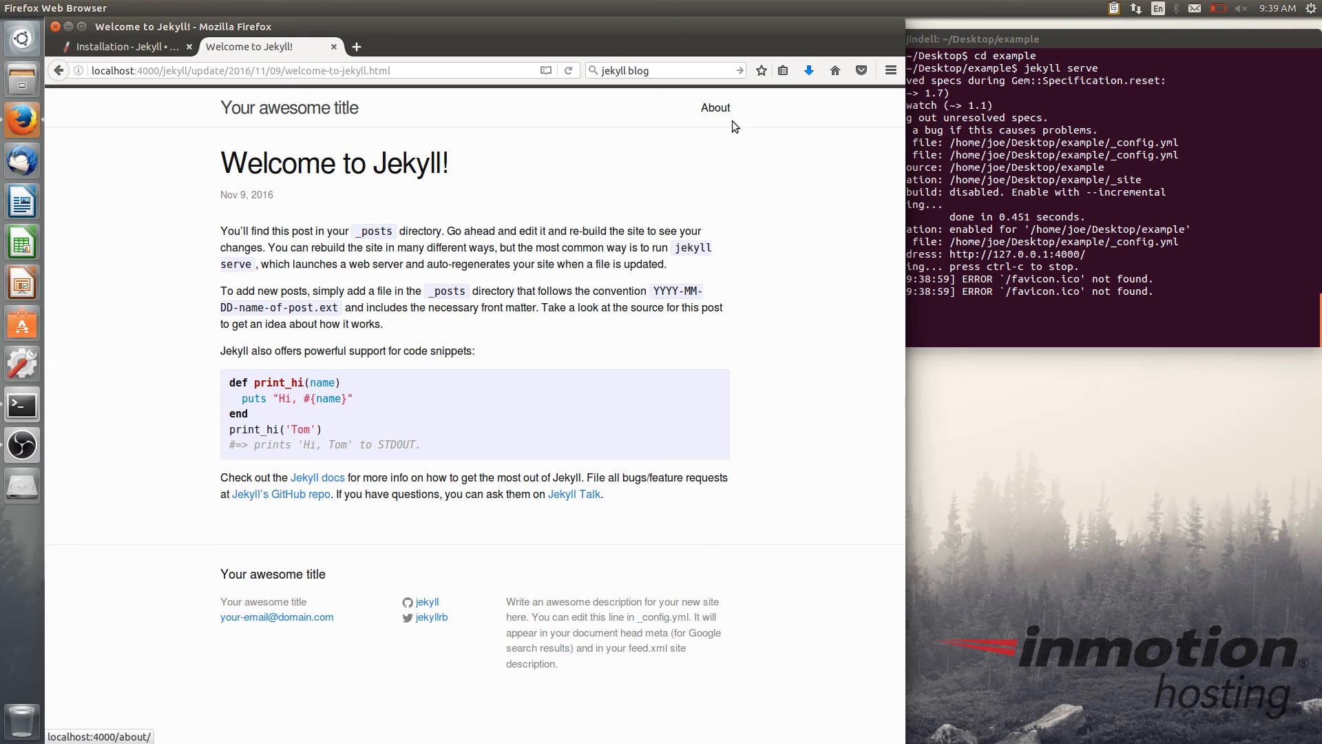
click(716, 108)
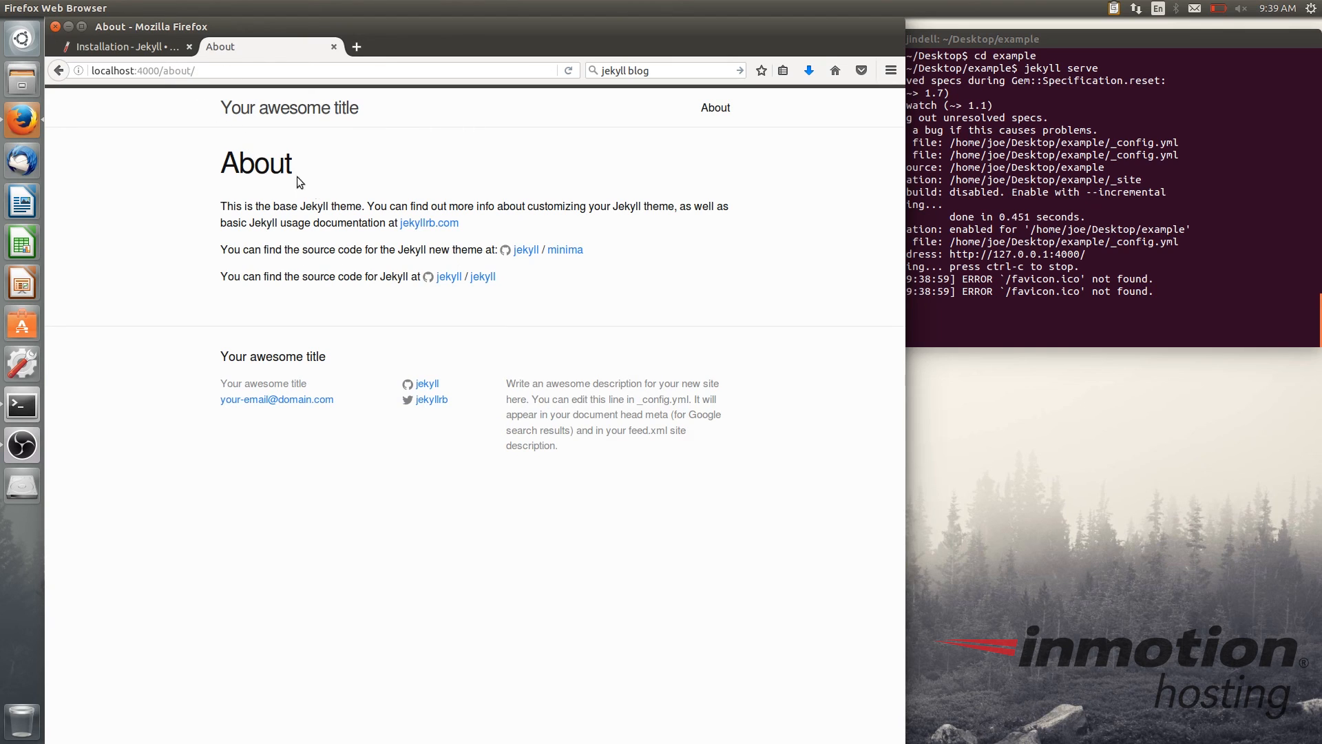
click(290, 107)
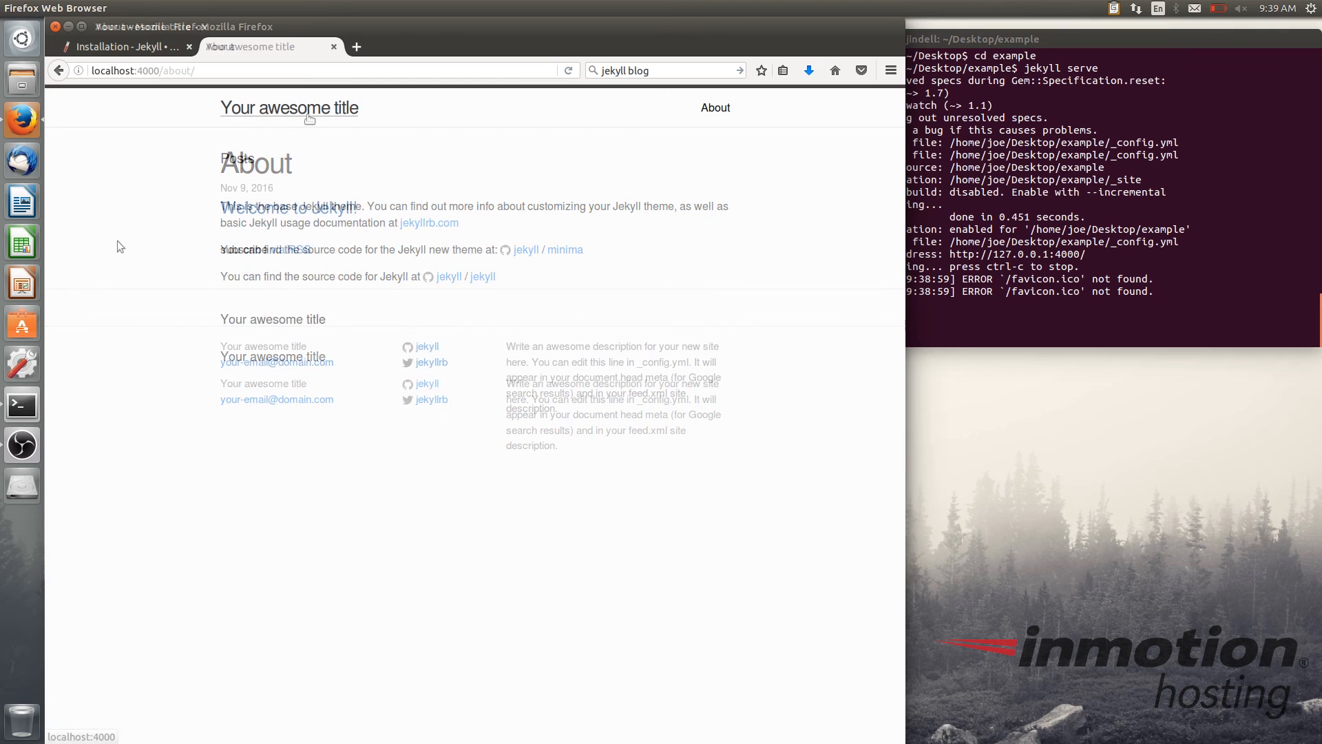
click(289, 108)
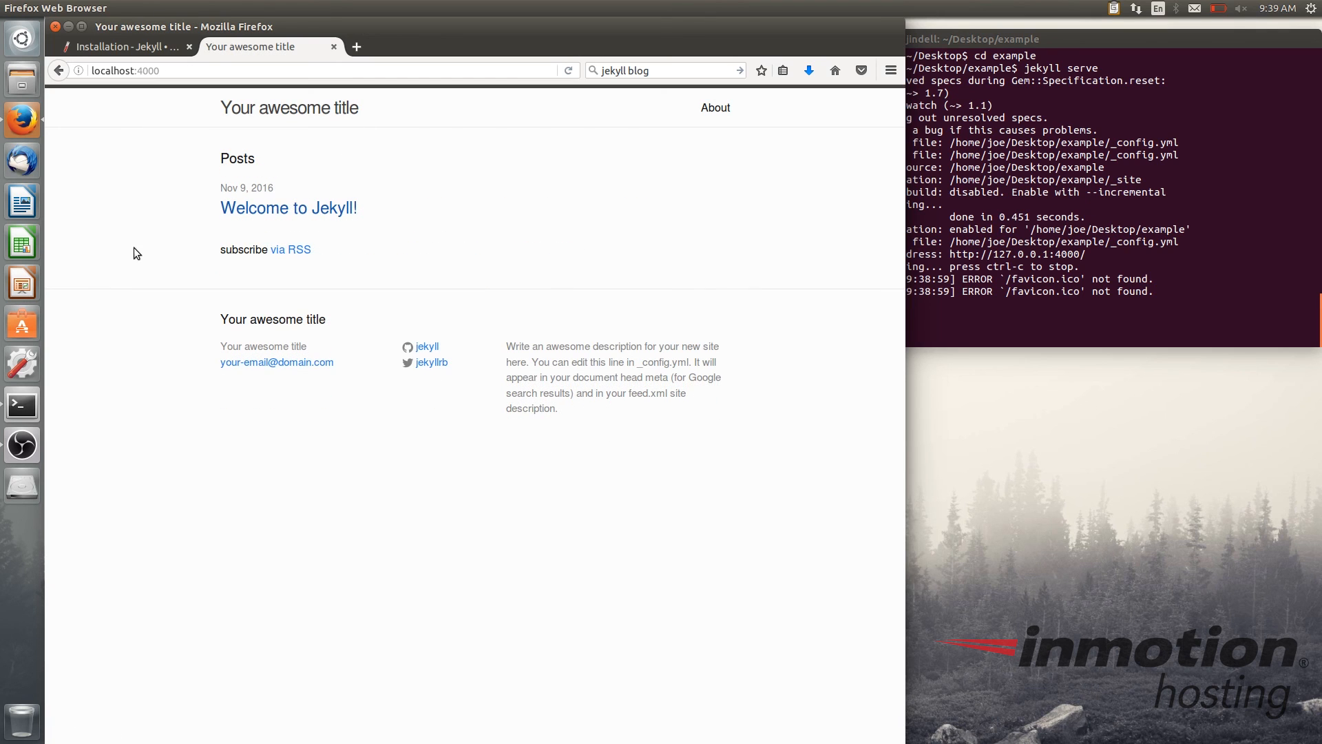
mouse_move(657, 251)
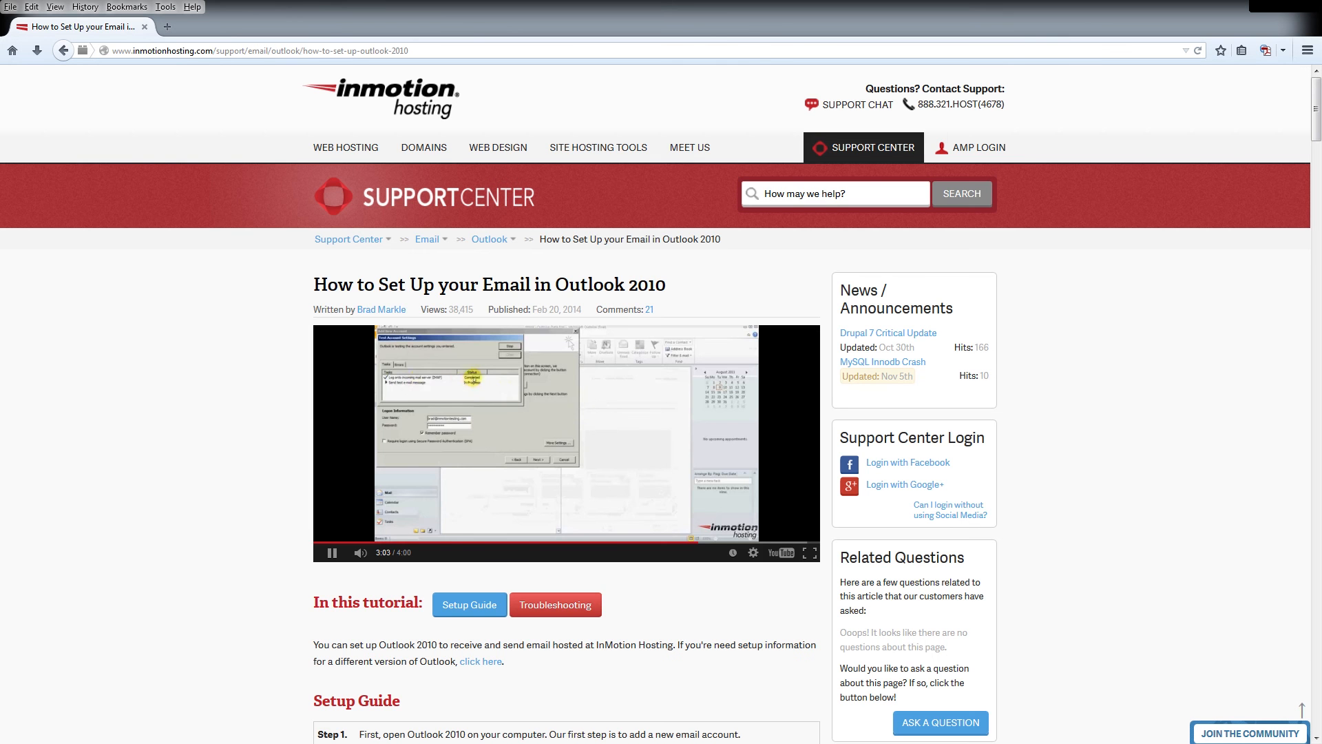
Follow the WordPress tutorials link, then InMotion Hosting's Join the Community page
click(1250, 733)
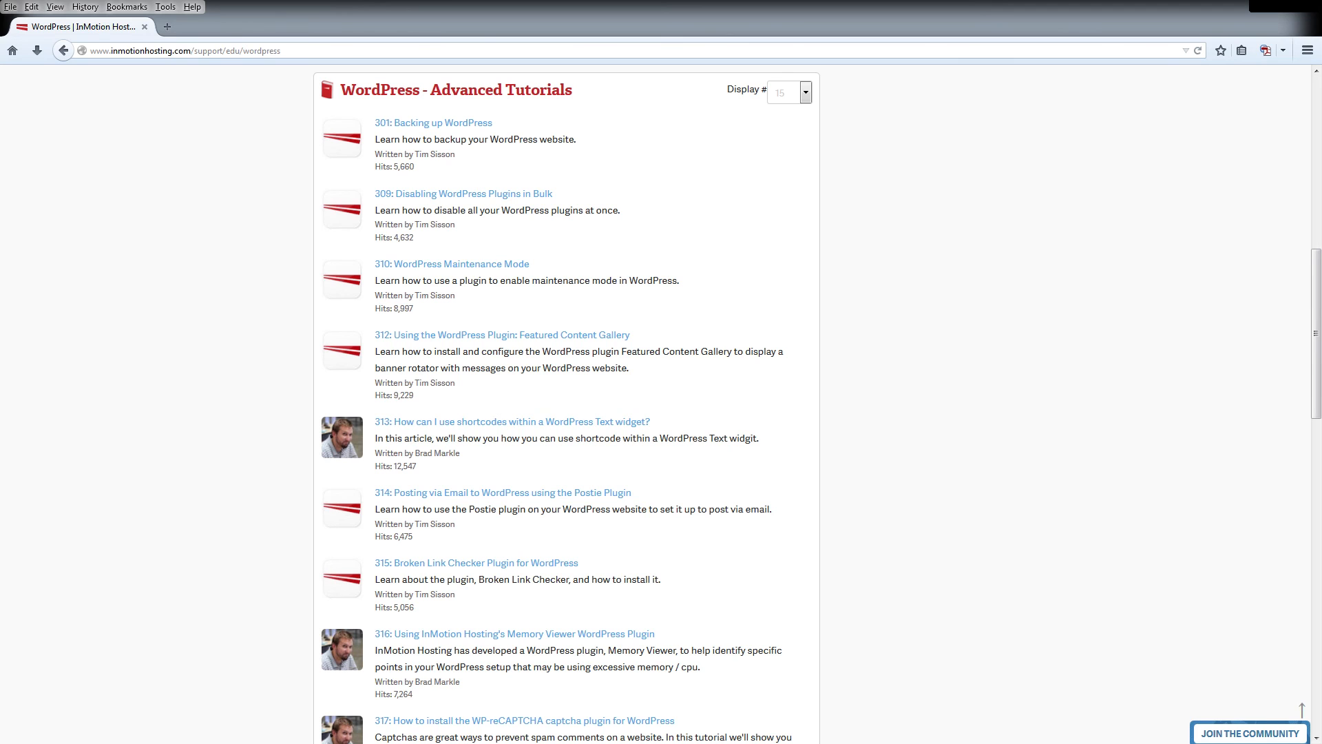
click(1251, 733)
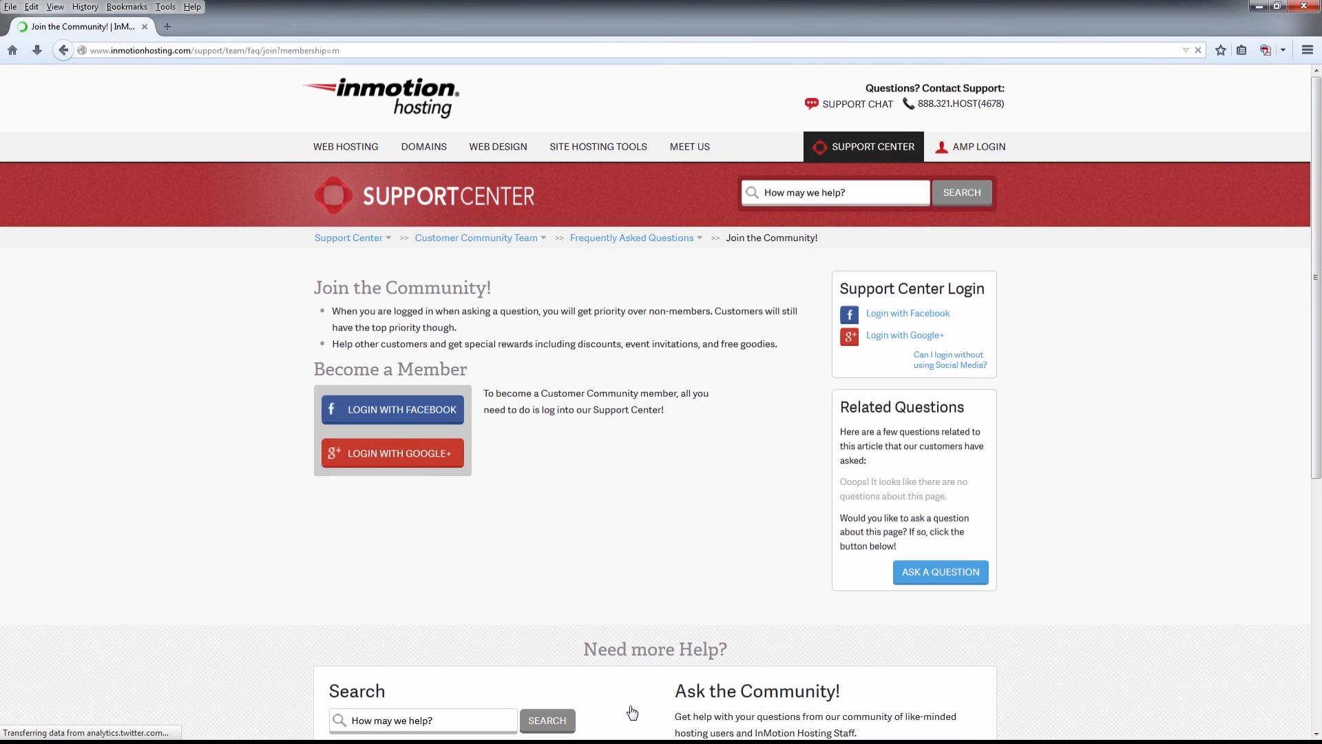